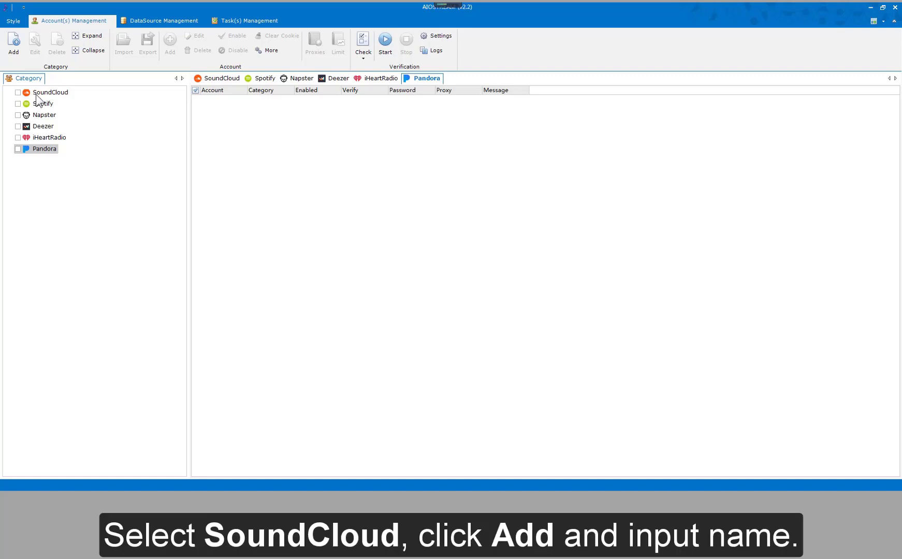
- Add a category named 'Category1' under SoundCloud and confirm it
click(13, 41)
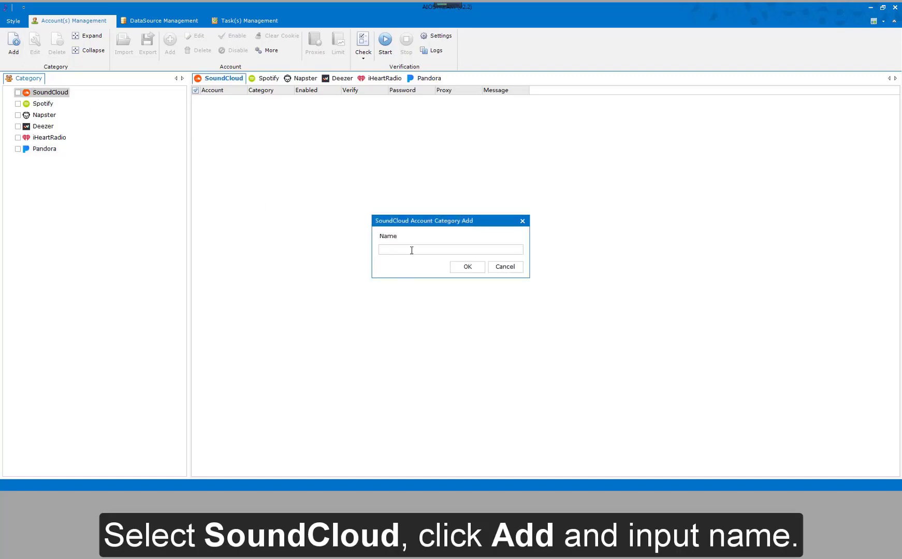
text(Category1)
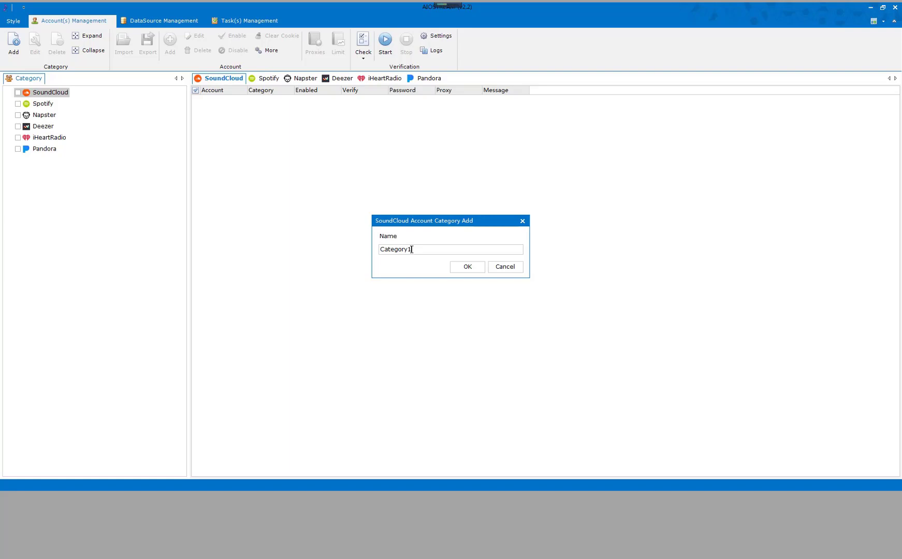
click(467, 267)
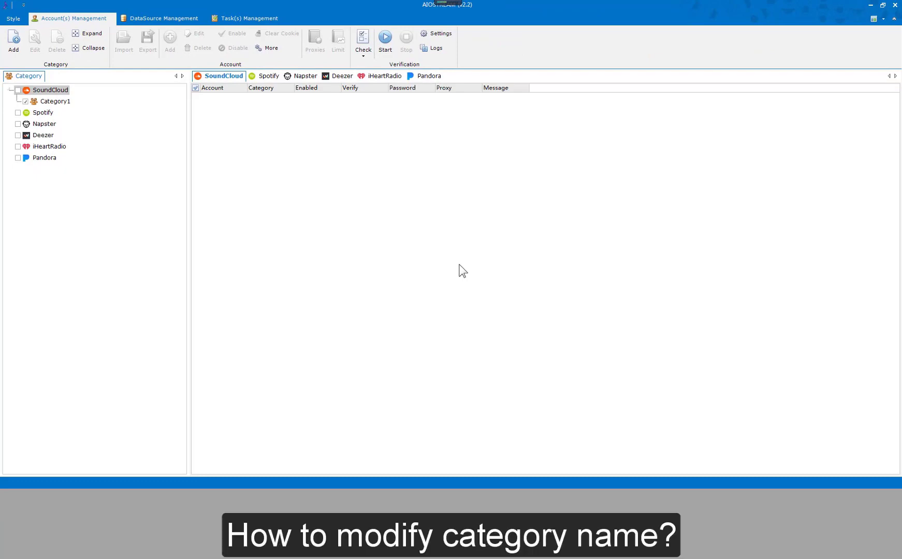
mouse_move(322, 219)
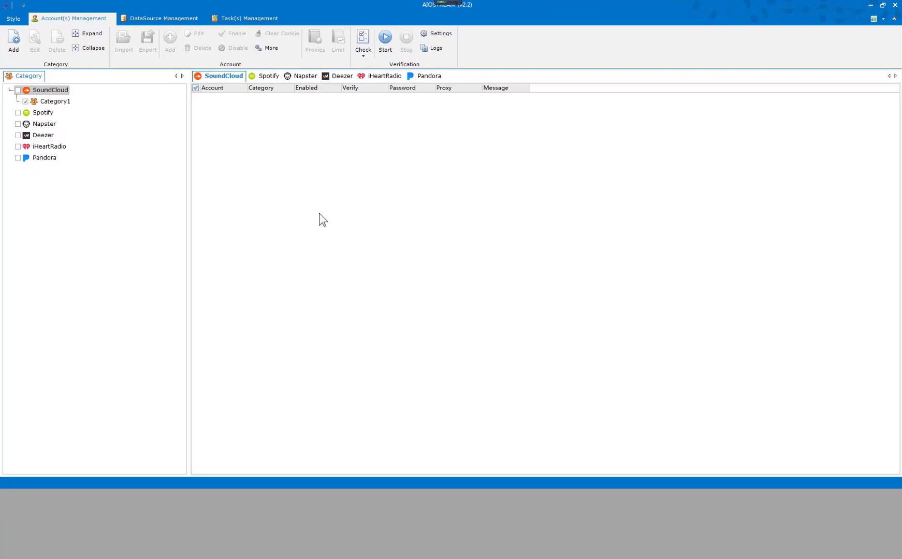
- Edit Category1 so its name becomes 'Category New'
click(55, 101)
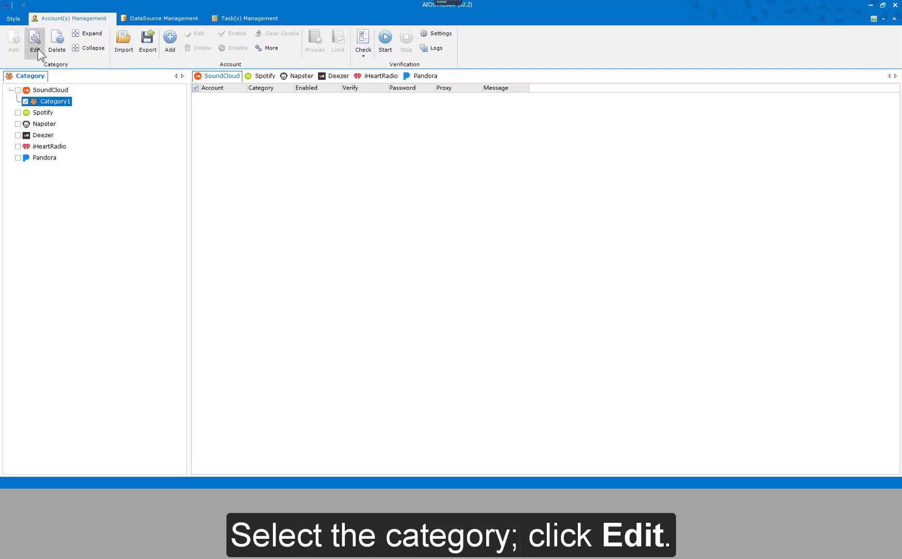
click(35, 41)
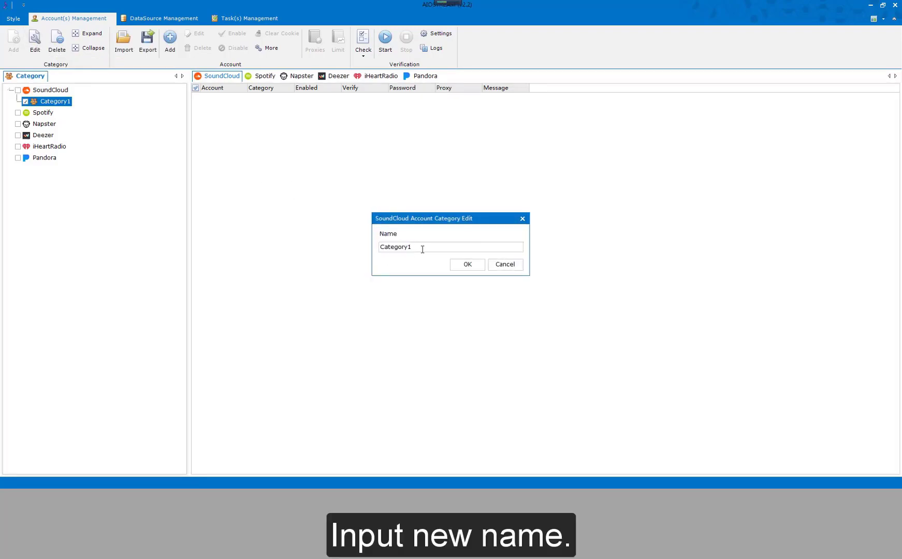
click(467, 264)
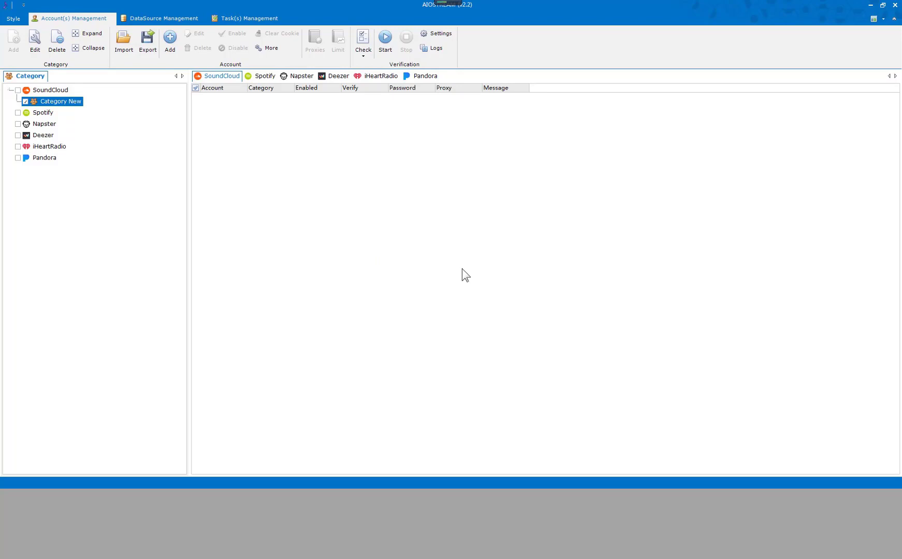
mouse_move(58, 97)
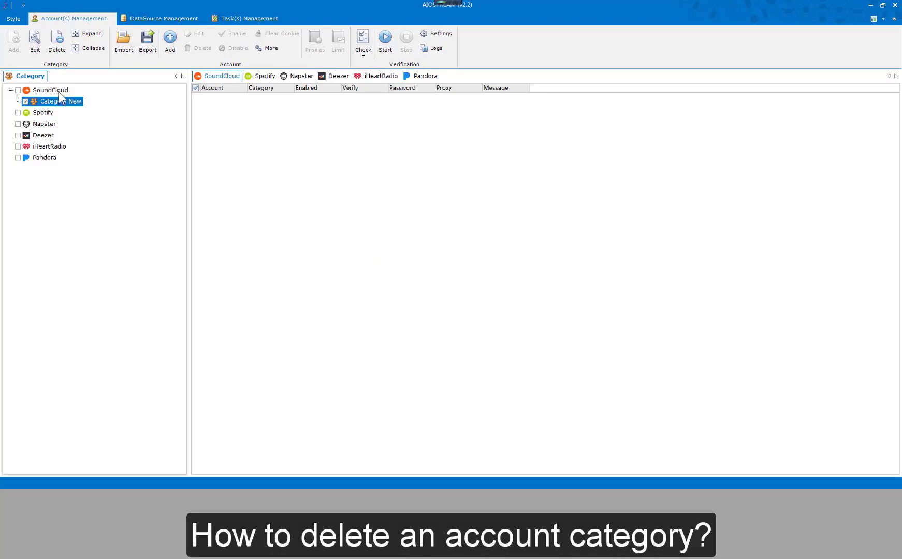
- Delete the Category New category under SoundCloud and confirm the deletion
click(50, 90)
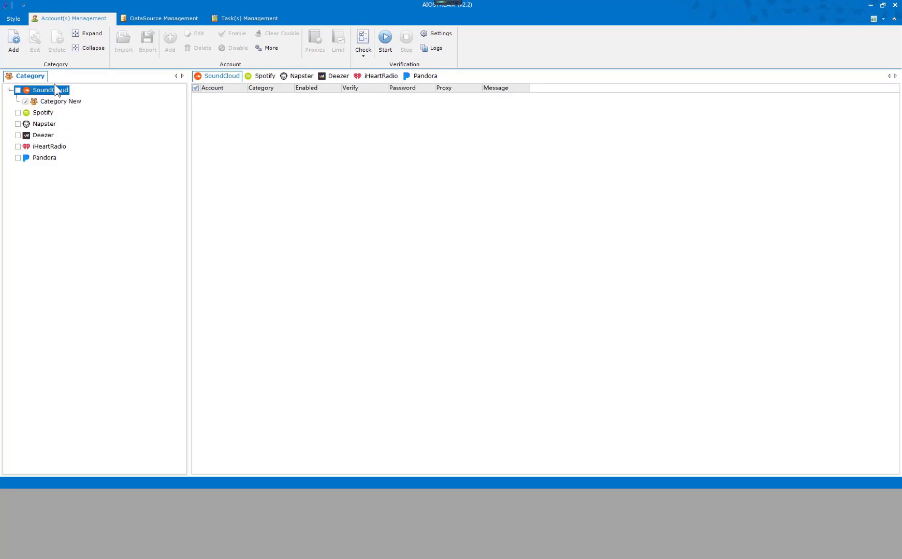
click(61, 101)
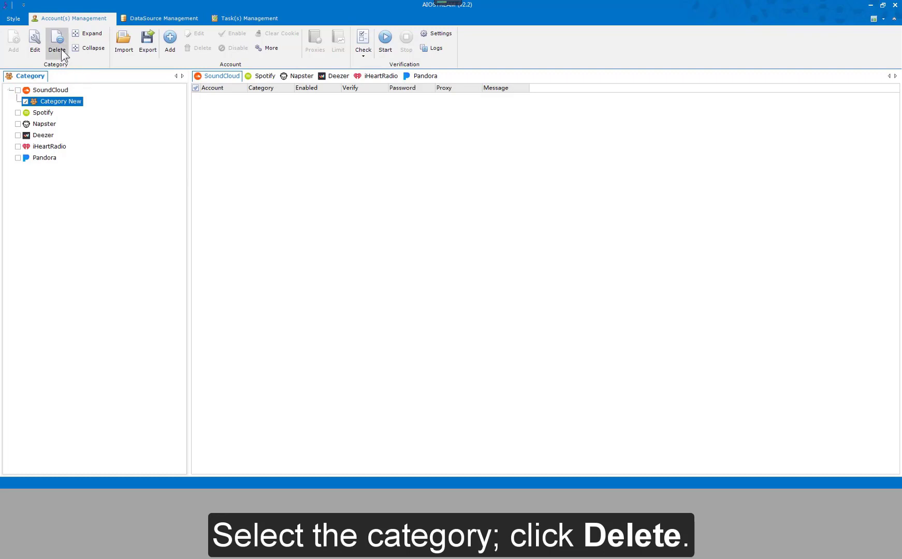
click(56, 42)
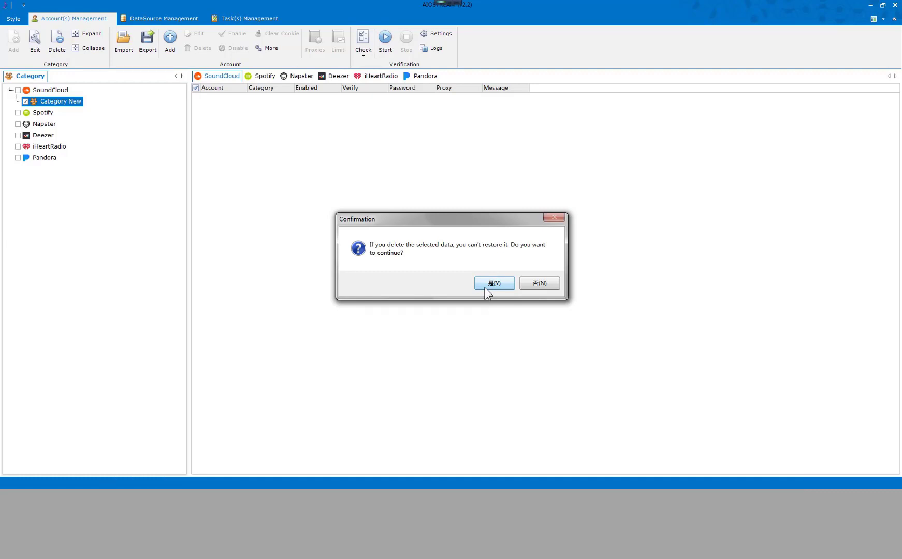
click(493, 283)
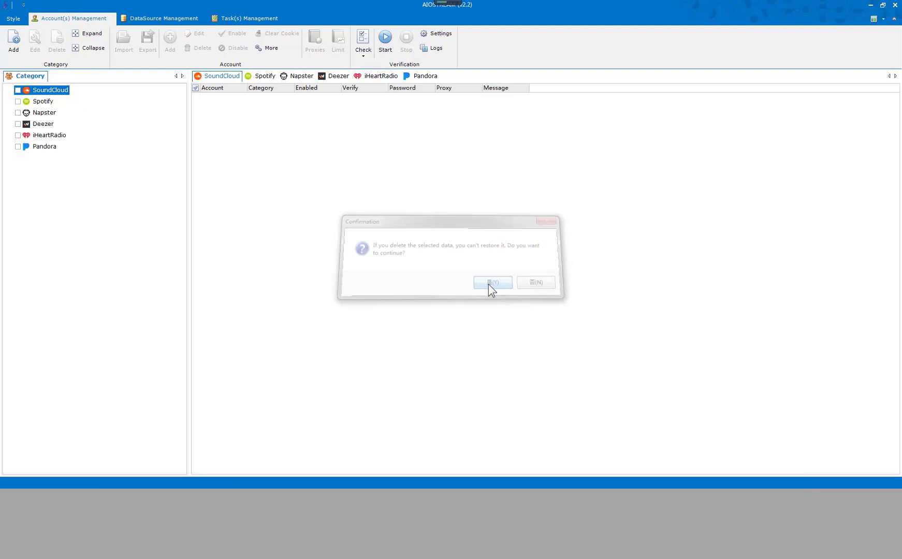
click(492, 283)
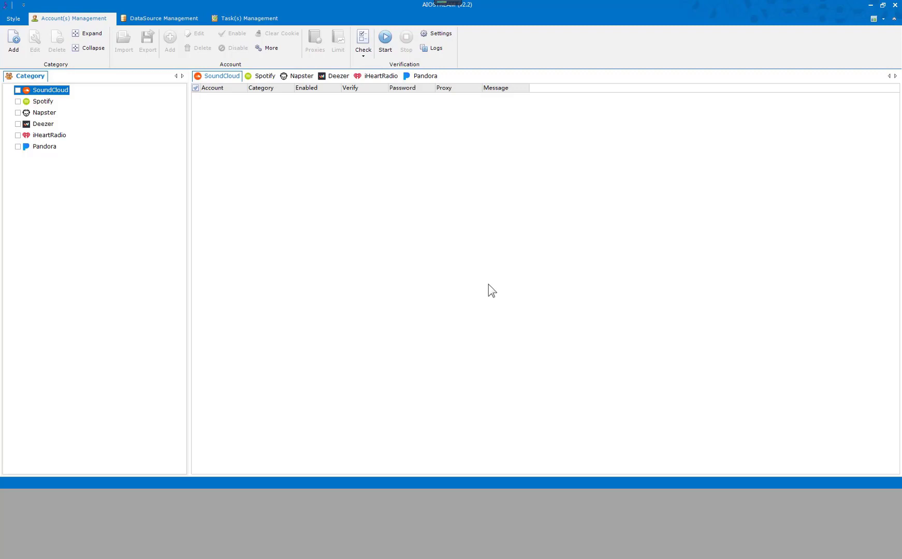
mouse_move(14, 42)
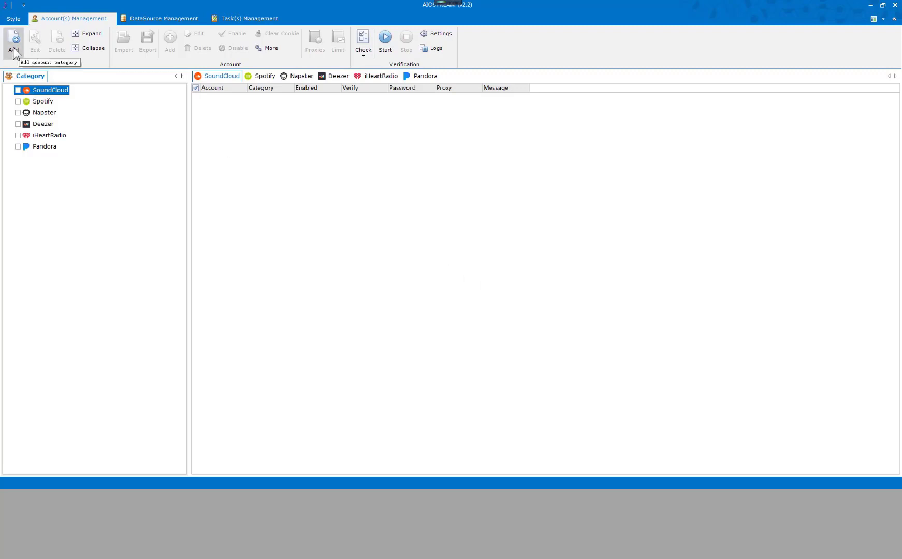
- Add the 'Category1' category under SoundCloud again
click(12, 42)
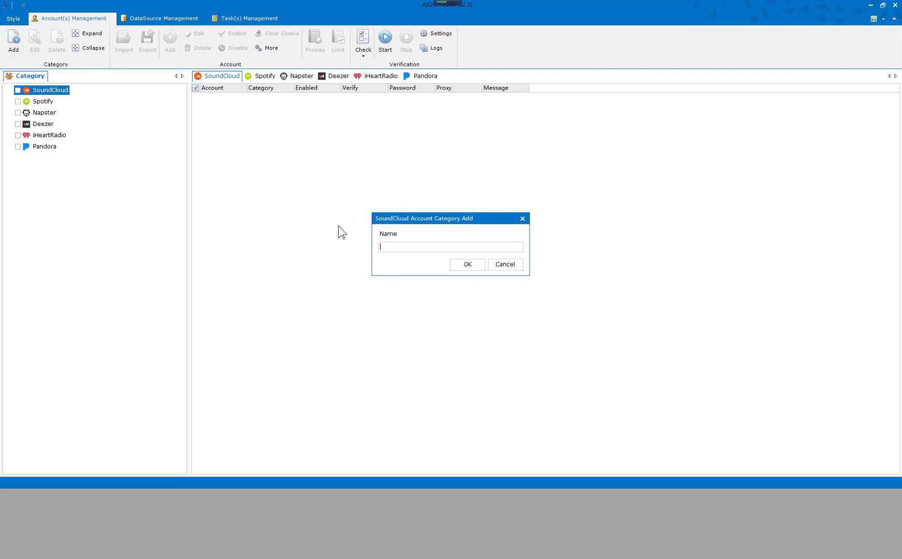
text(Category)
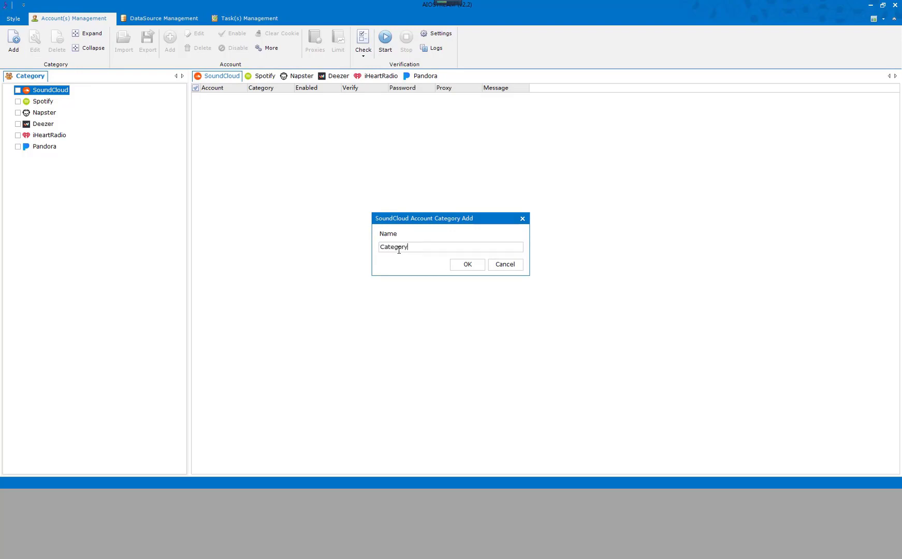
click(467, 264)
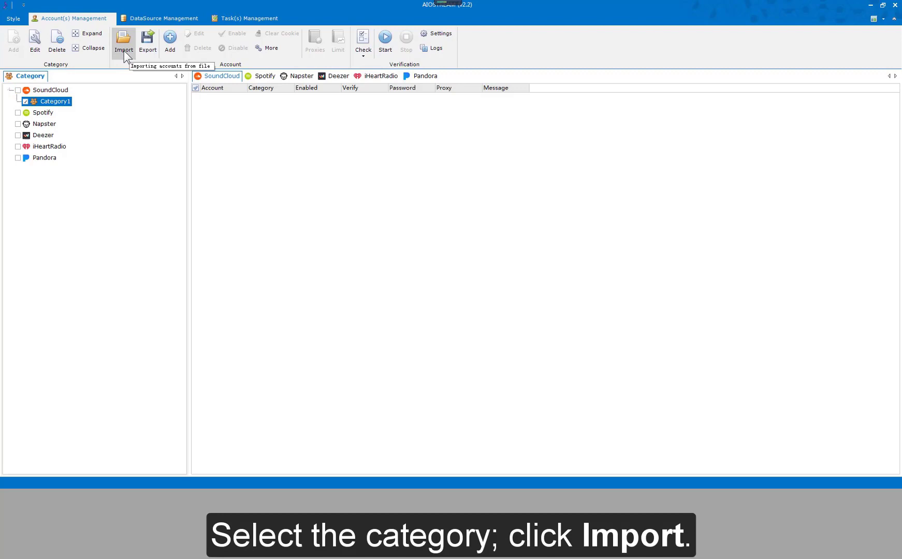
- Import user1, user2 and user3 from SoundCloudAccounts.txt into Category1
click(124, 41)
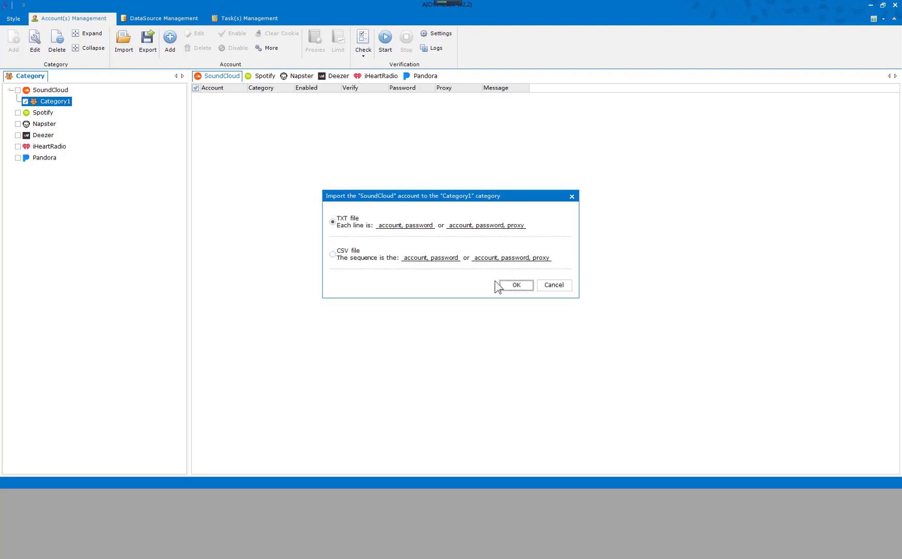
click(514, 285)
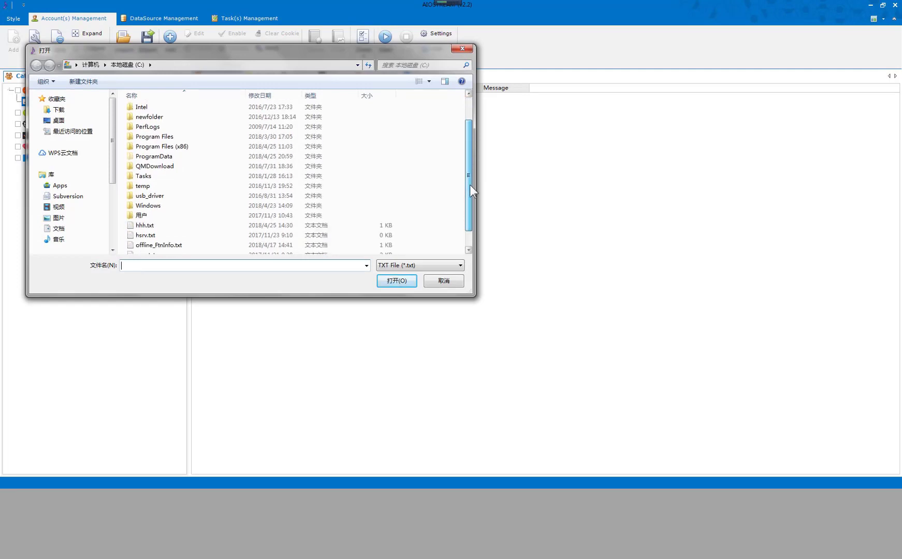
click(169, 249)
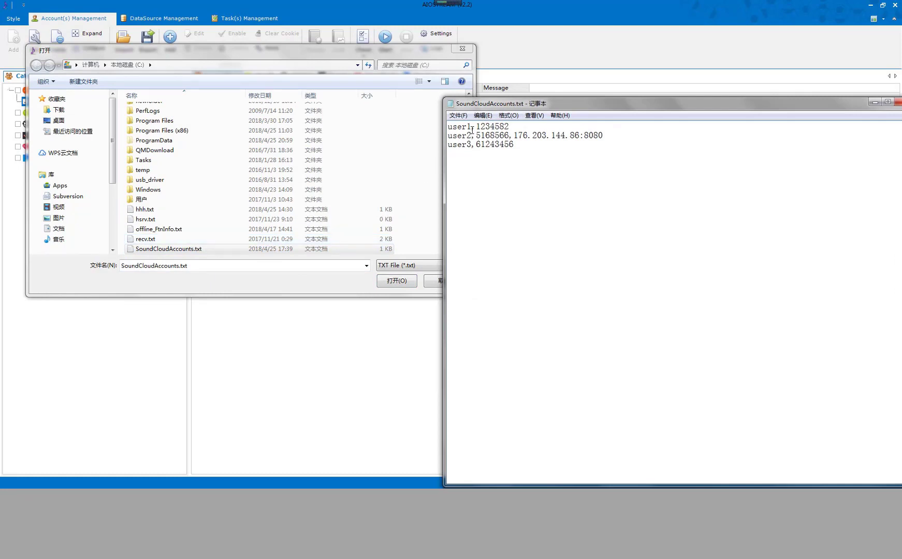
double_click(458, 126)
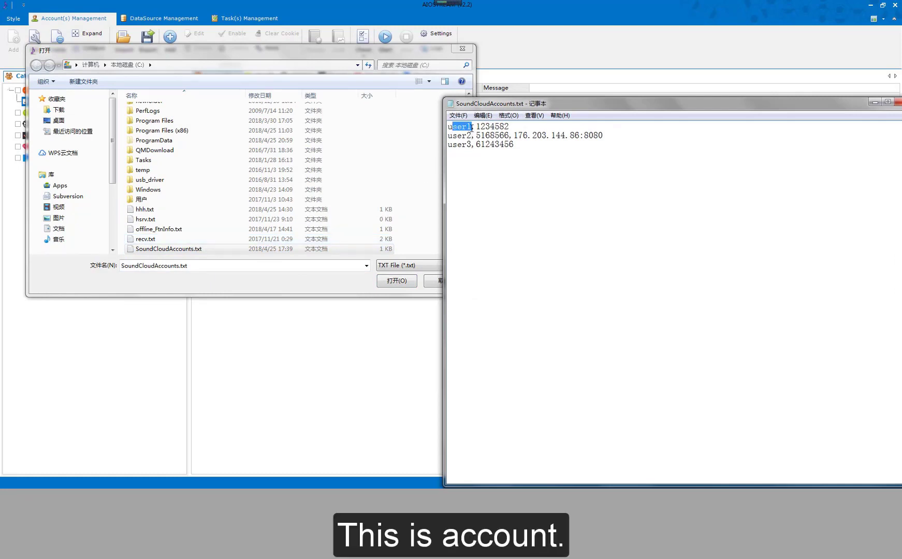
double_click(492, 126)
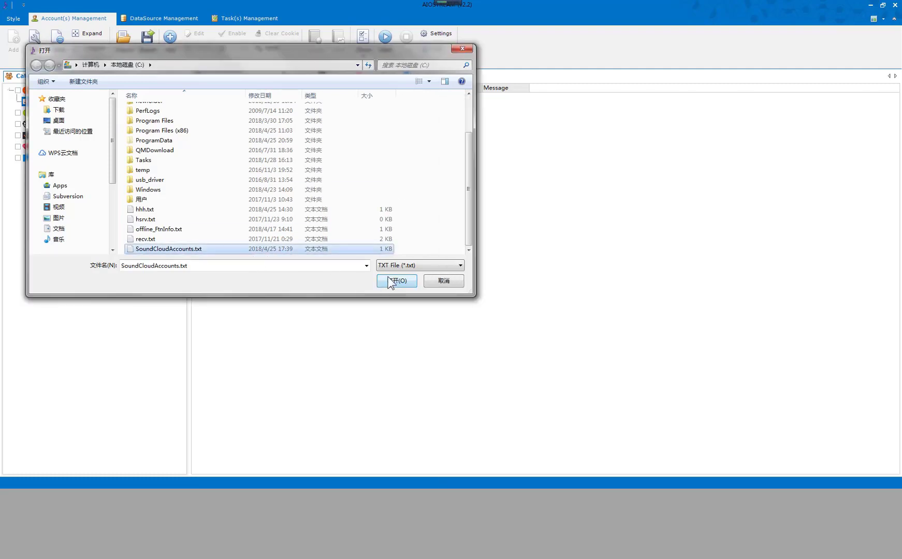
click(396, 281)
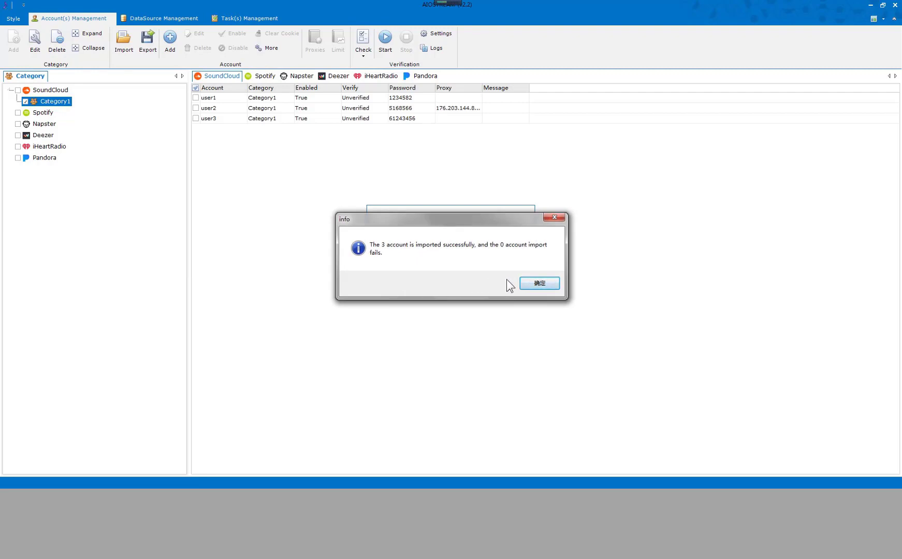
click(539, 283)
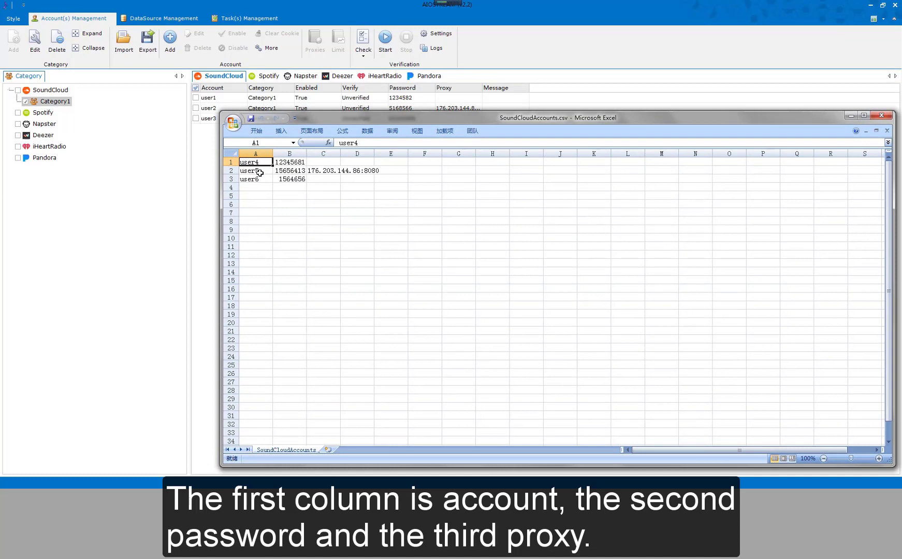
- Check user5's password and proxy cells, then close the CSV workbook and Excel
click(290, 170)
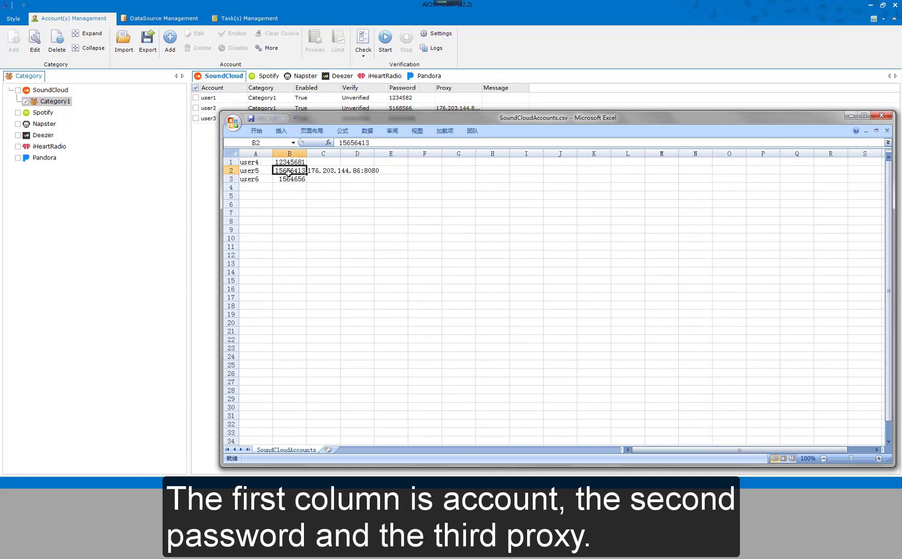
click(323, 171)
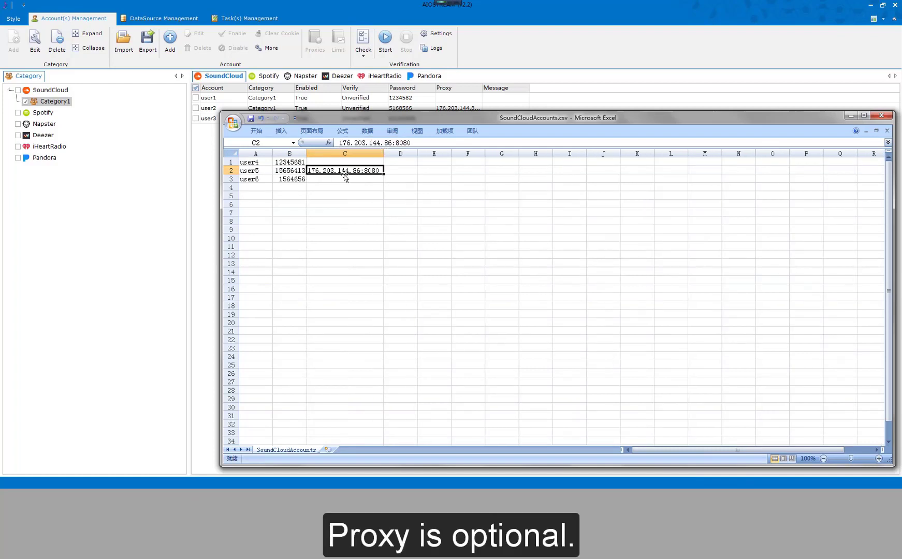
click(881, 115)
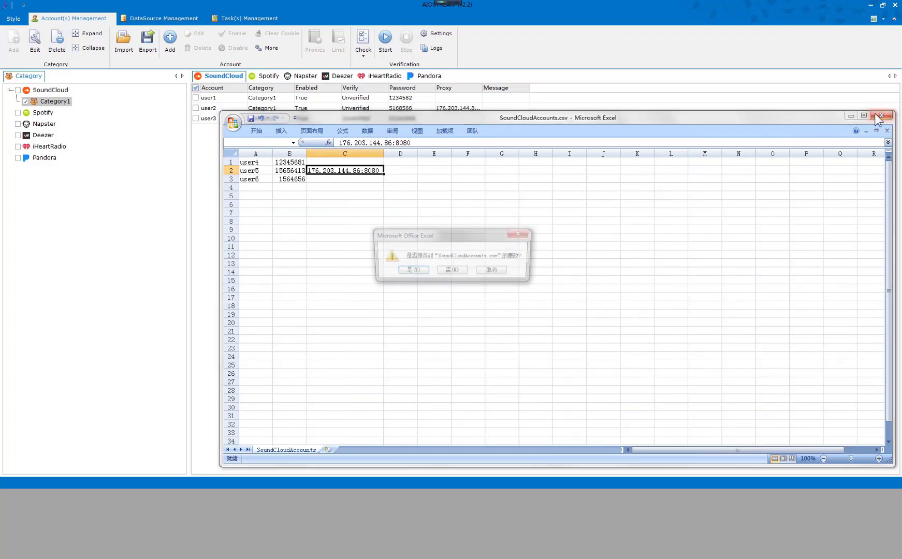
click(451, 270)
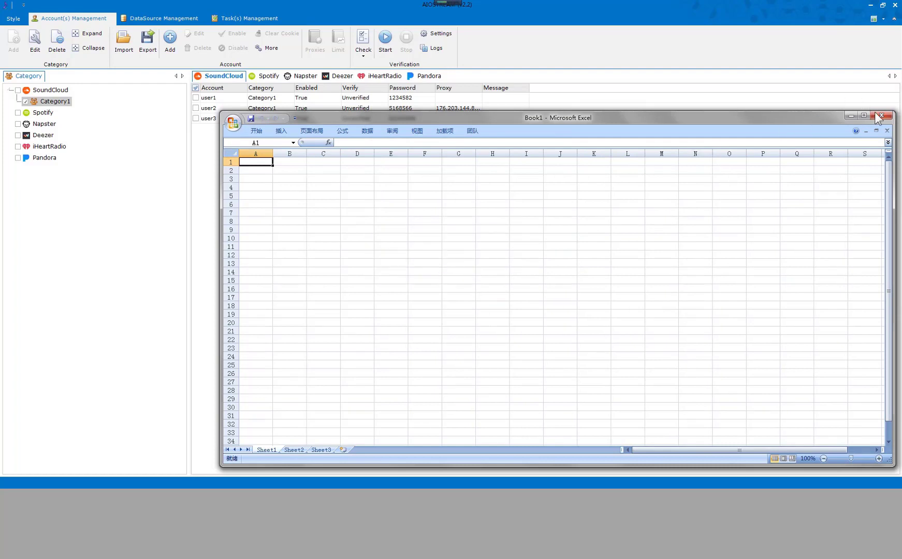
click(888, 118)
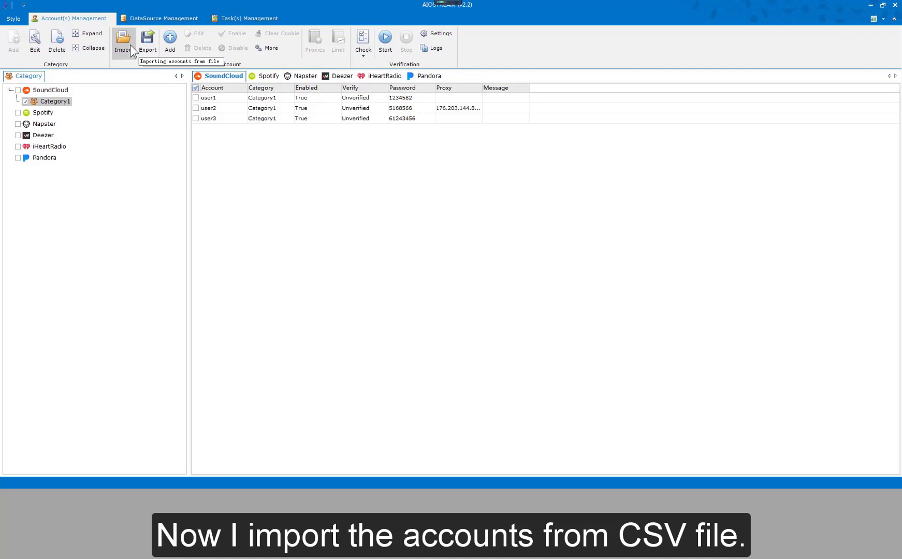
- Import user4, user5 and user6 from SoundCloudAccounts.csv into Category1
click(121, 40)
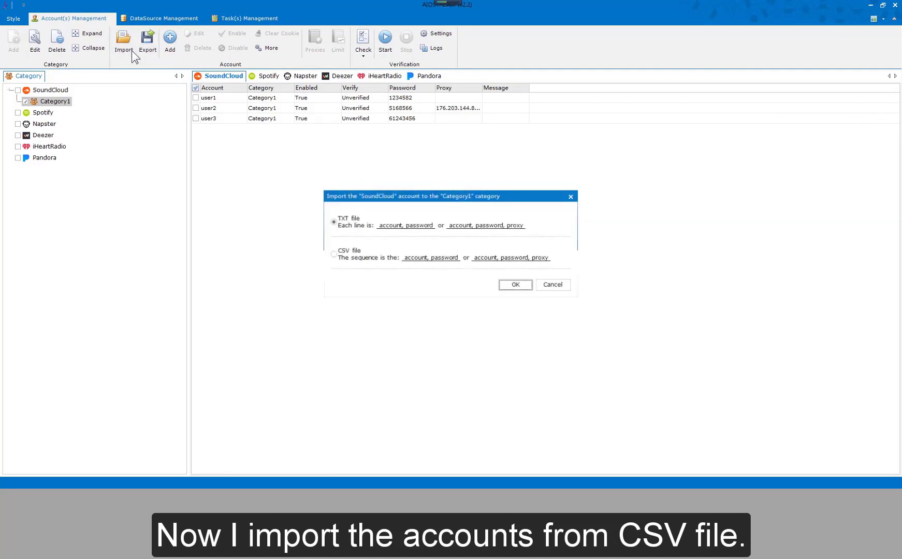
click(333, 253)
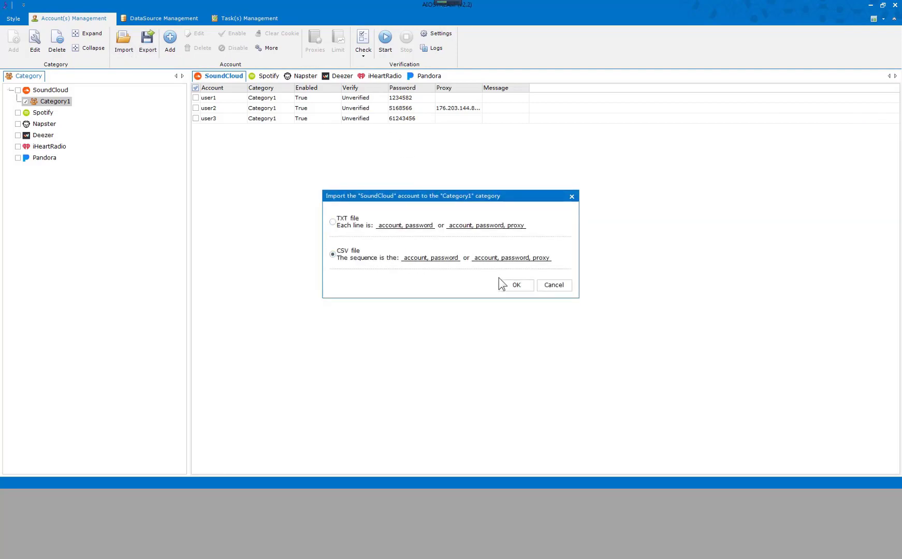
click(515, 285)
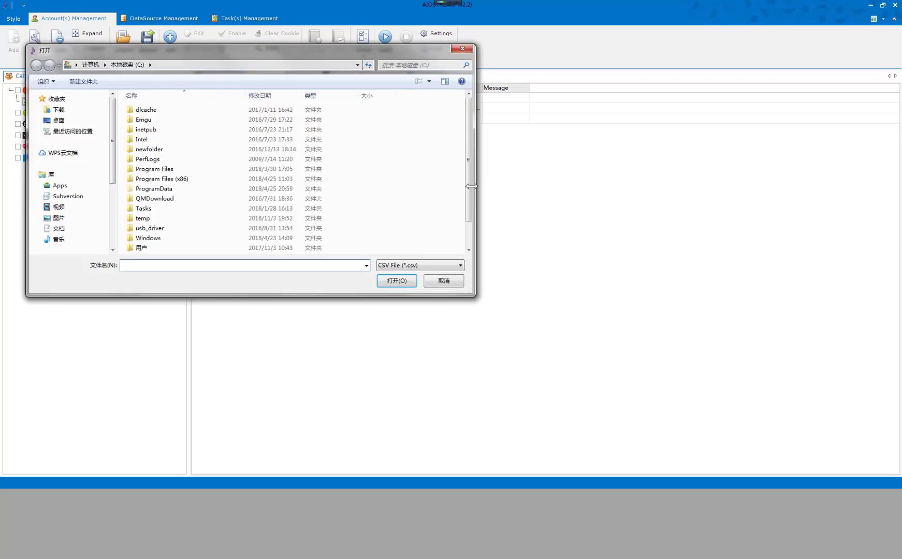
click(169, 248)
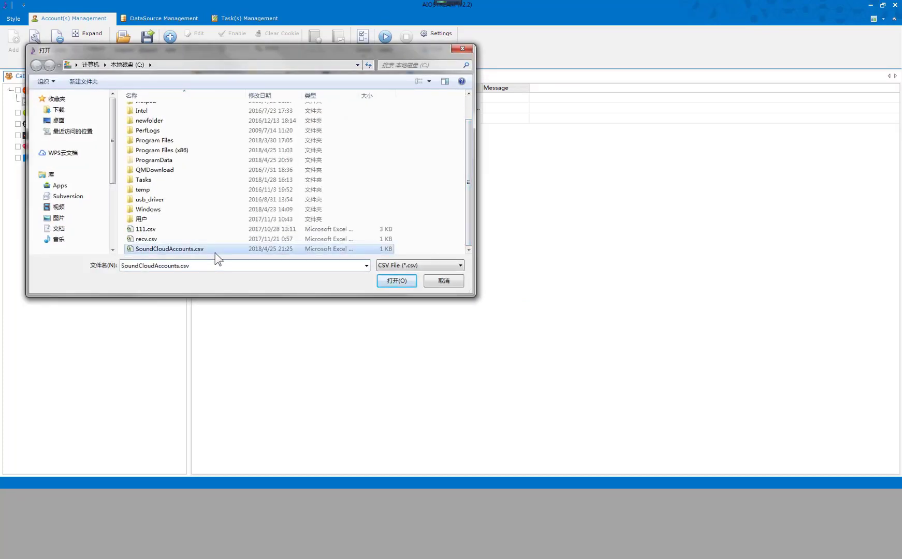
click(395, 280)
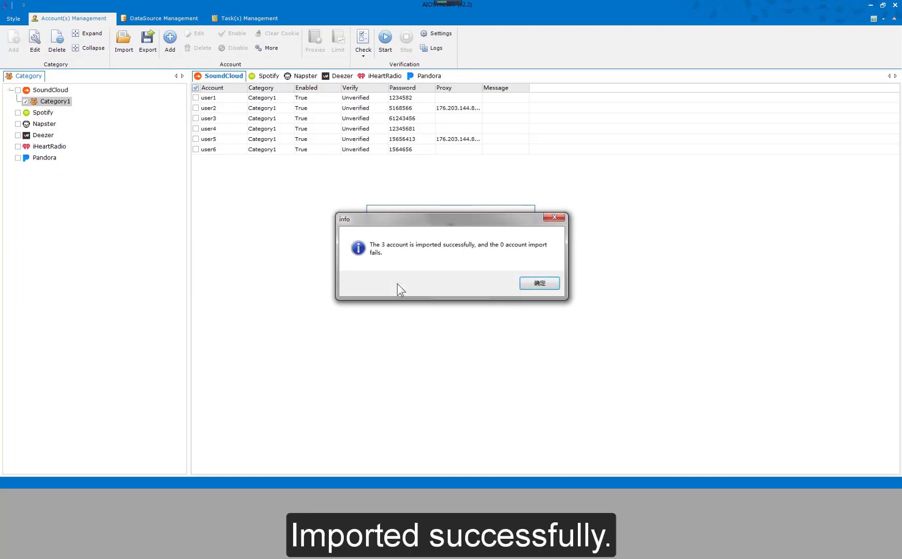
mouse_move(539, 283)
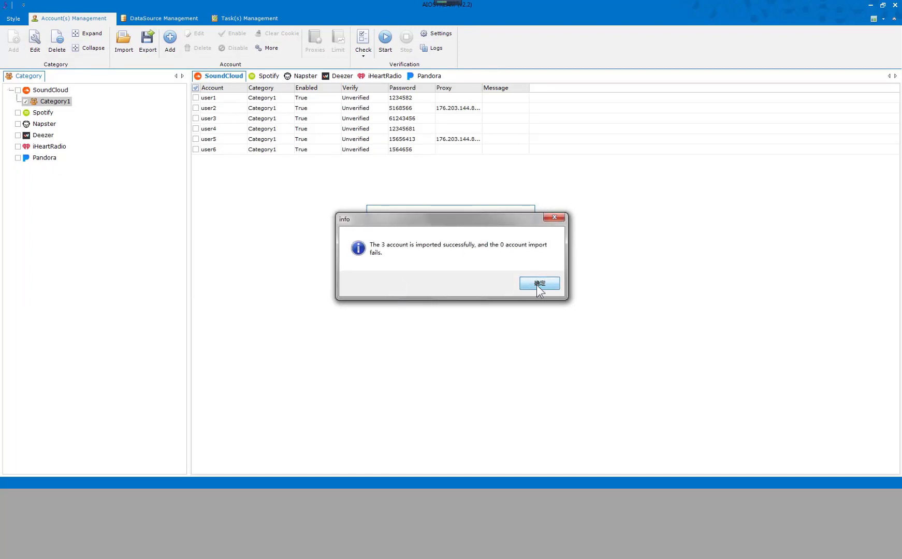
click(538, 283)
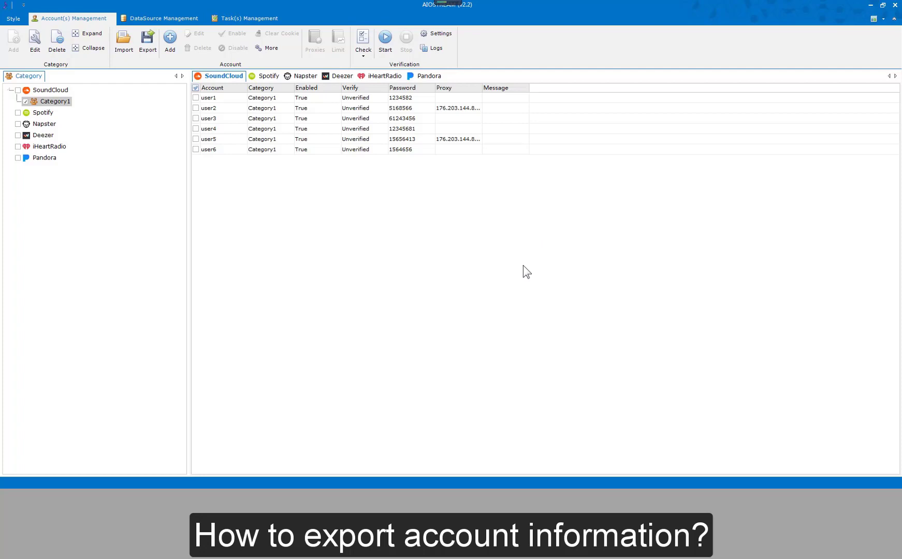
mouse_move(499, 255)
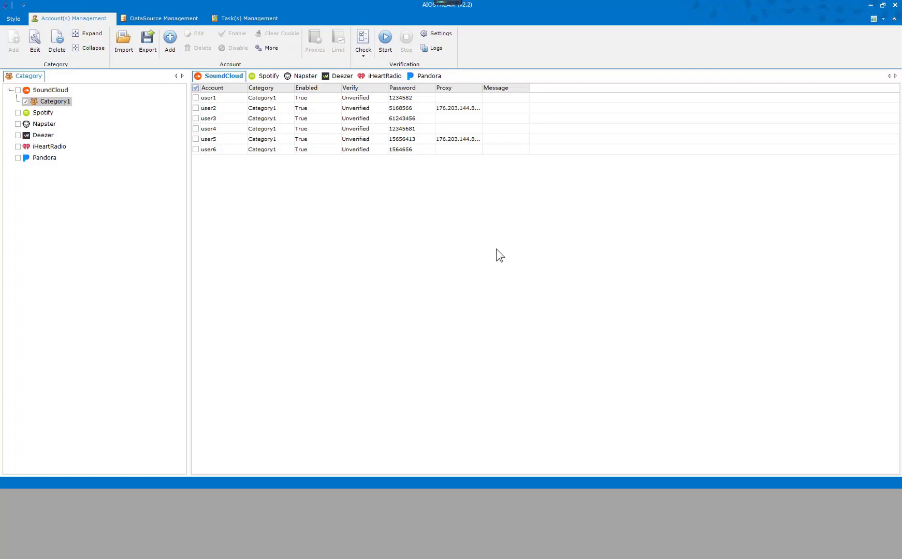
mouse_move(56, 103)
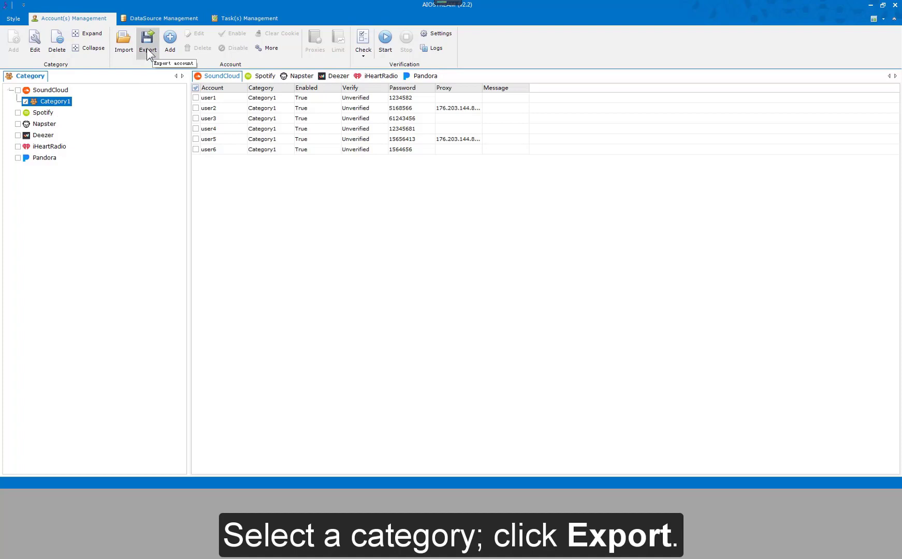
- Export Category1 with the Account, Password and Proxy columns selected
click(147, 41)
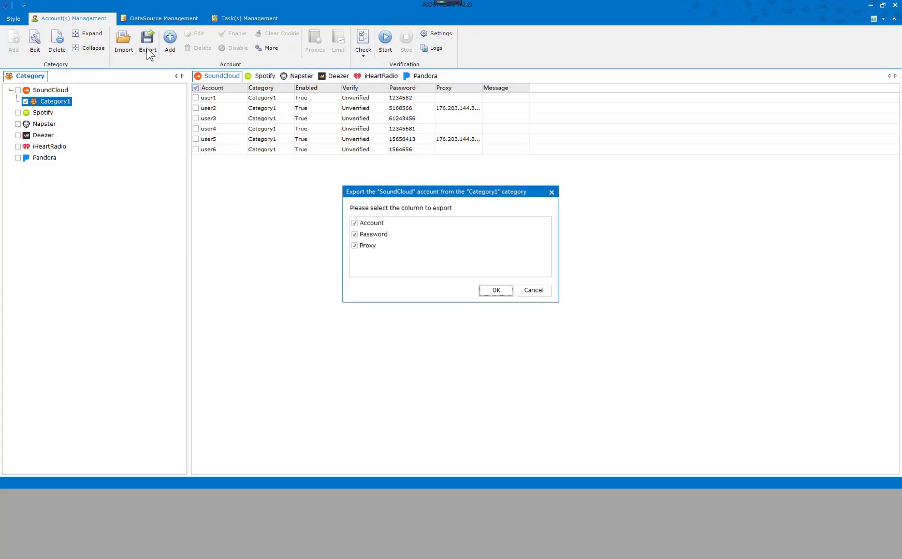
mouse_move(384, 221)
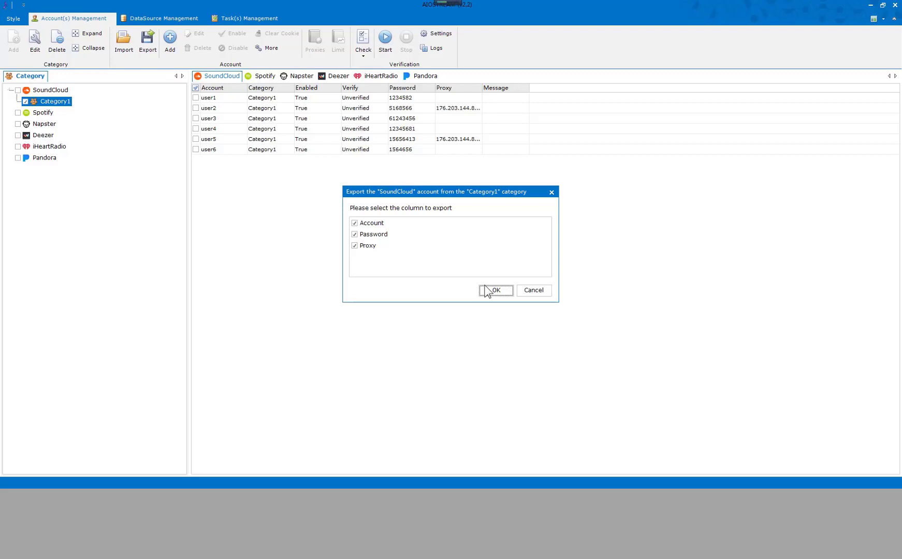
click(495, 290)
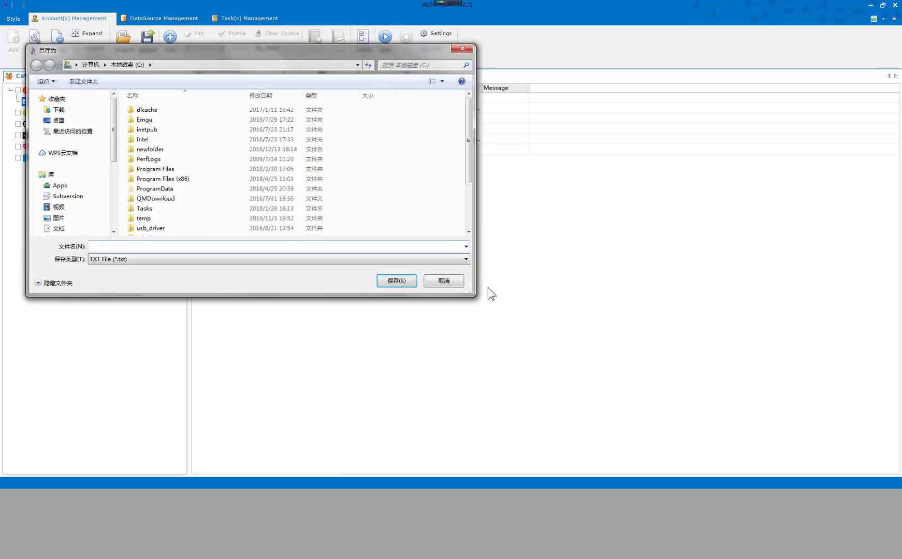
- Save the export as TXT file 'exportAccounts' and dismiss the success message
click(466, 259)
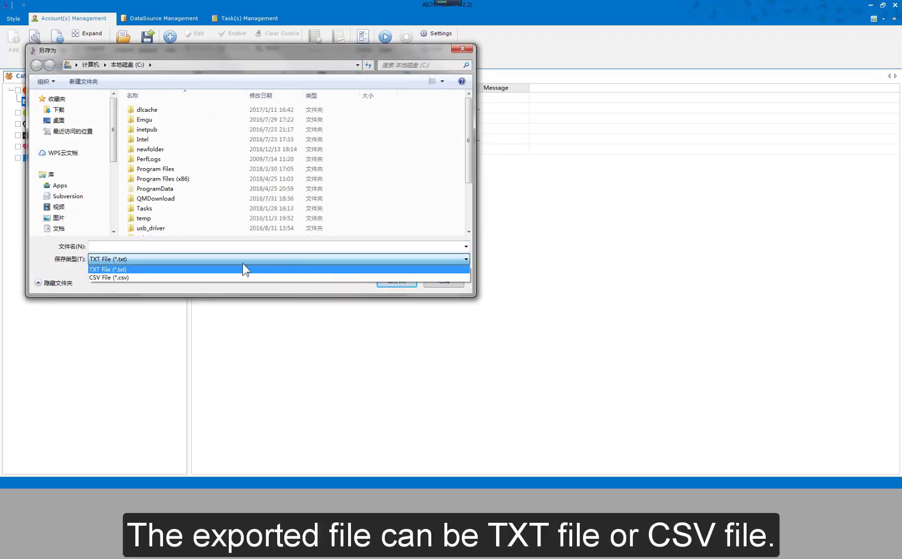
mouse_move(151, 260)
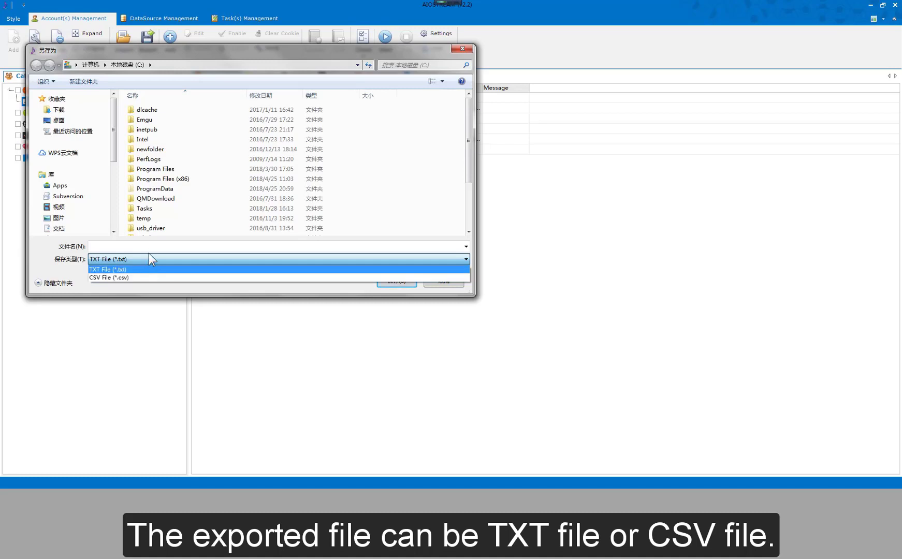
click(108, 269)
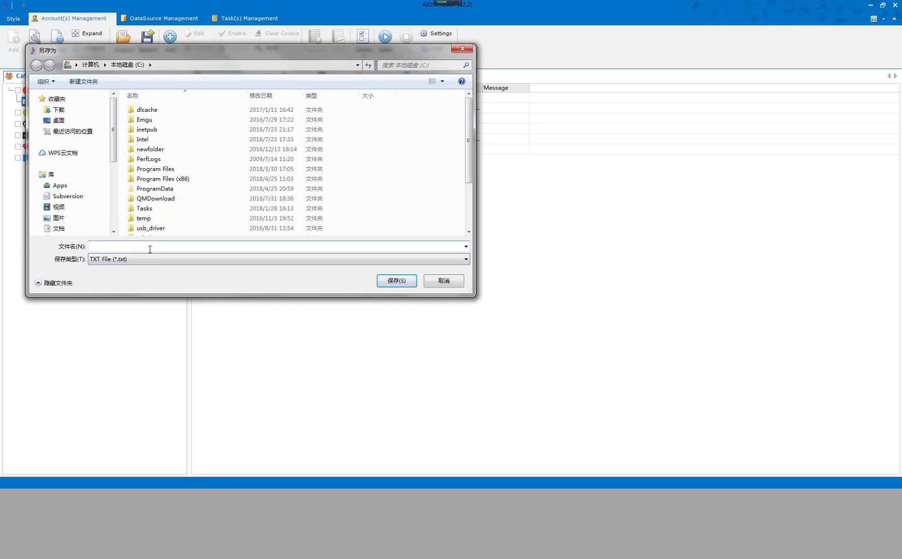
text(export)
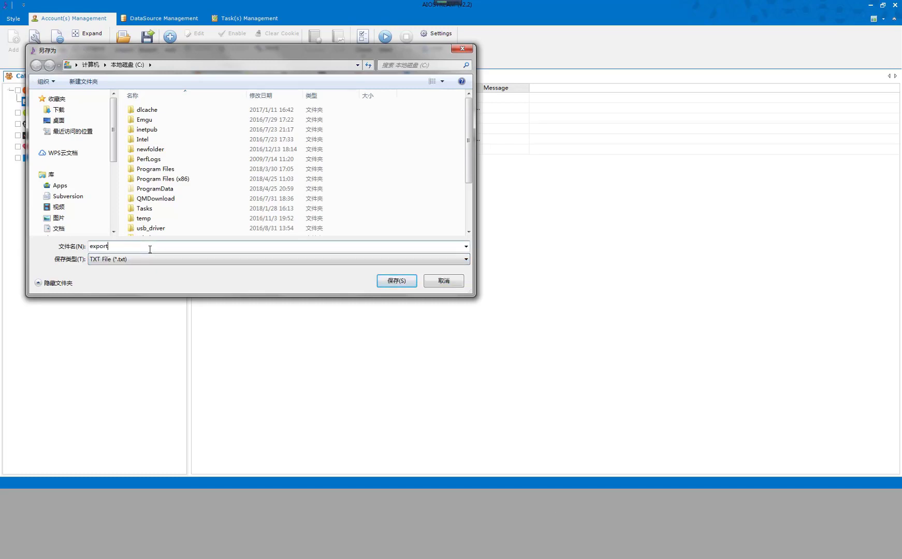
text(Account)
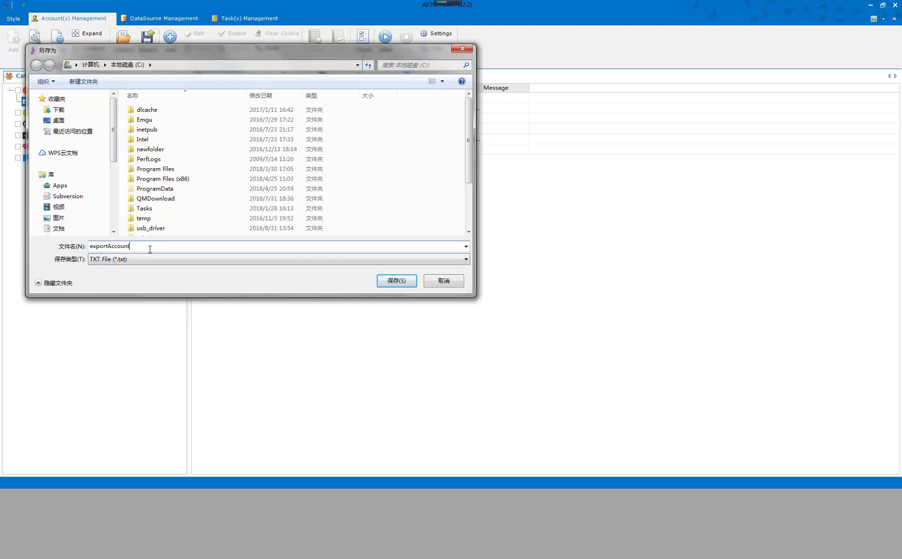
text(s)
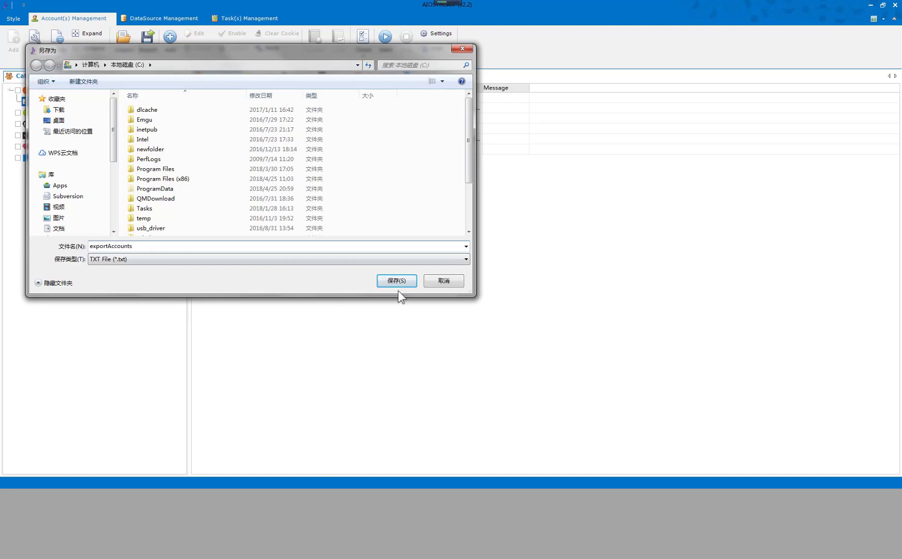
click(396, 281)
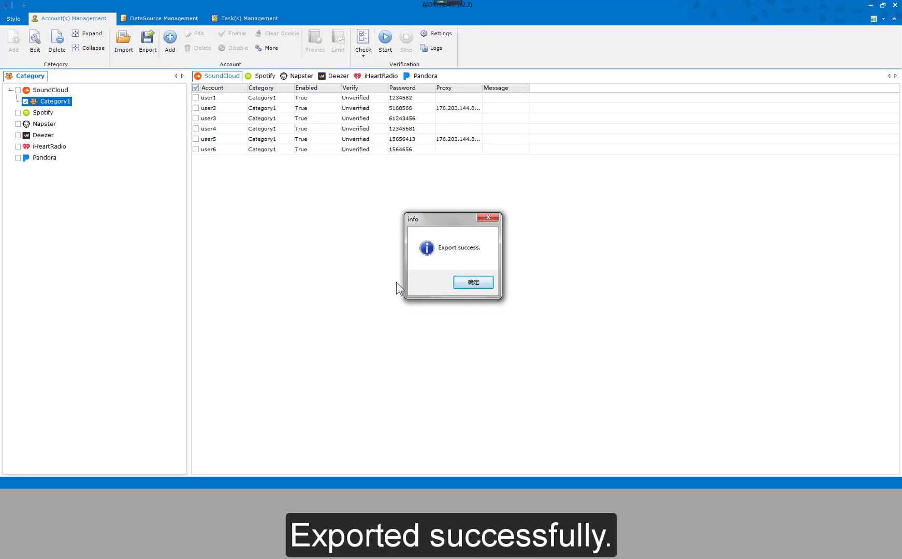
click(473, 282)
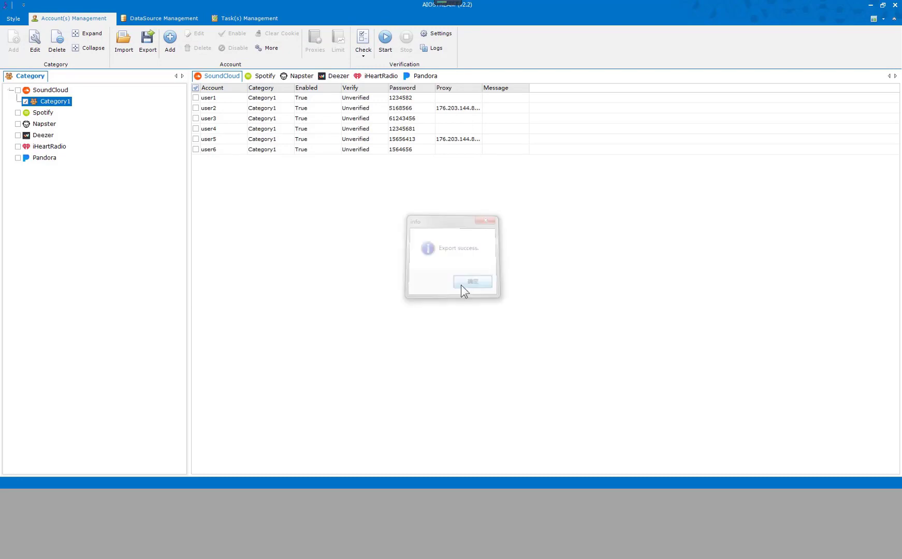
click(472, 282)
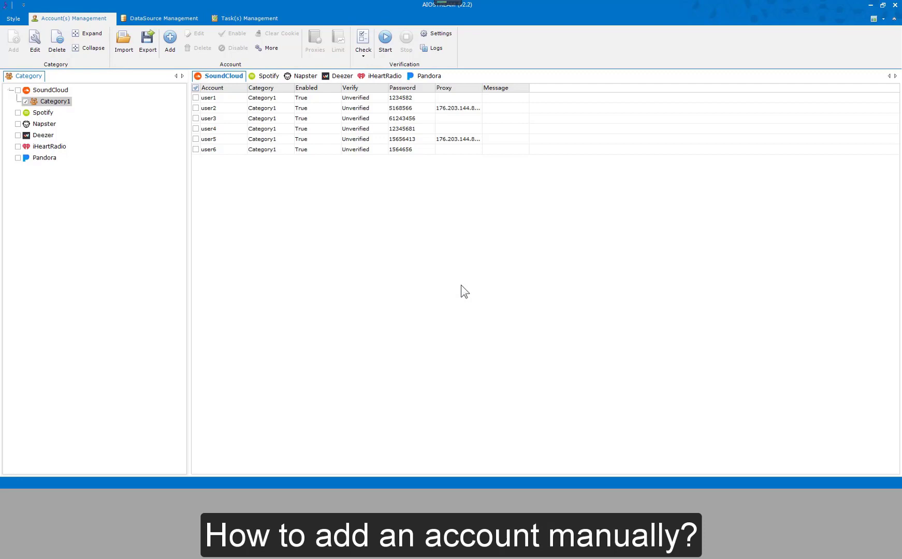
mouse_move(331, 237)
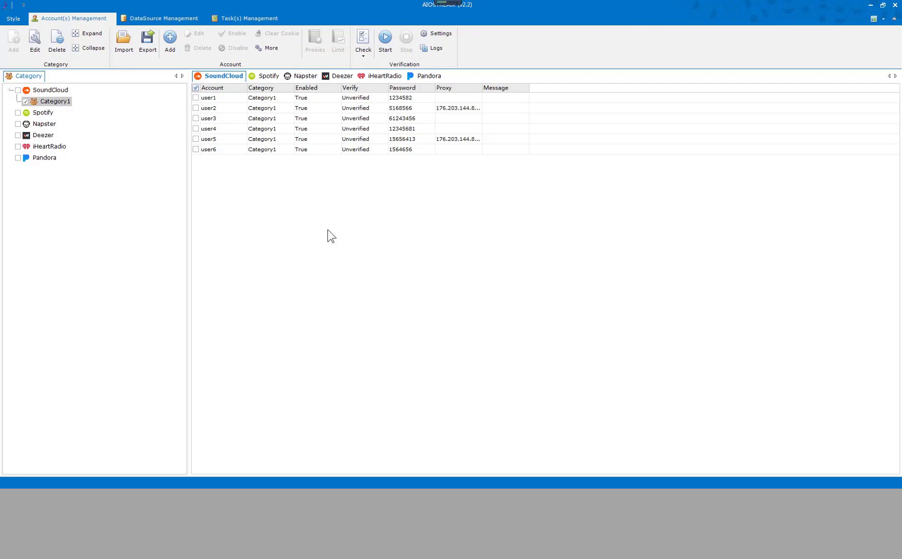
- Add an enabled account with a password and no proxy to Category1
click(55, 101)
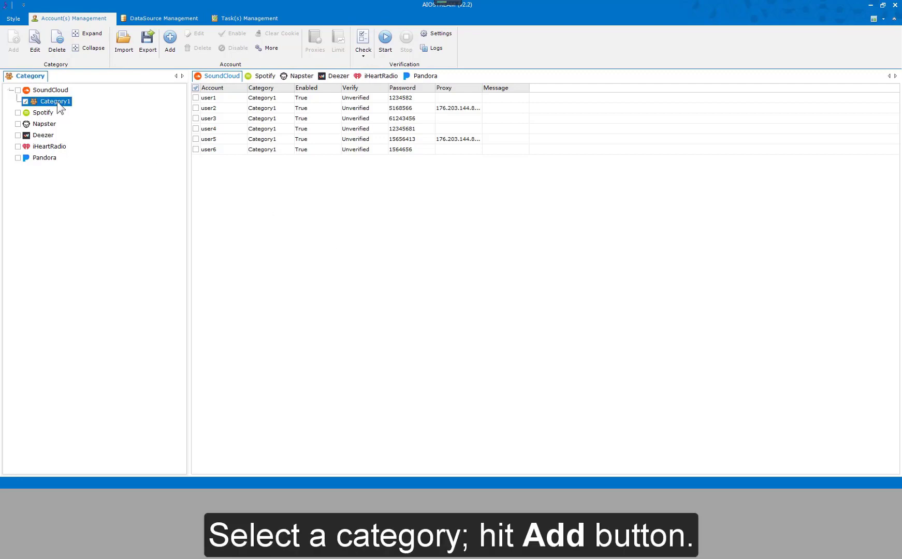
click(170, 41)
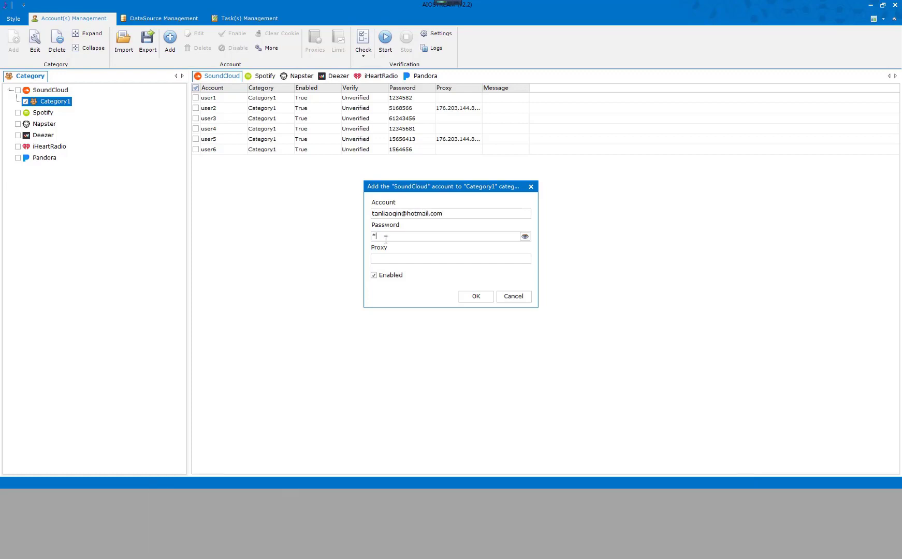
text(password)
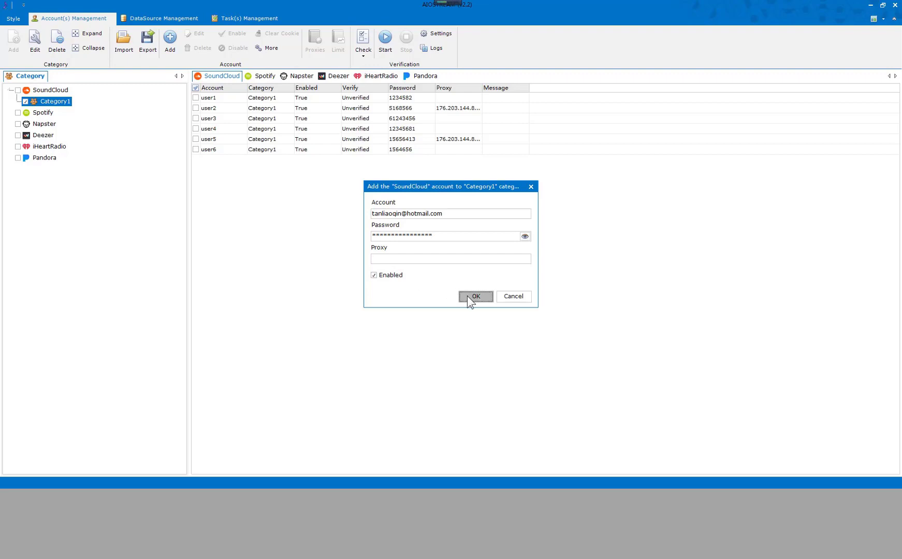
click(475, 296)
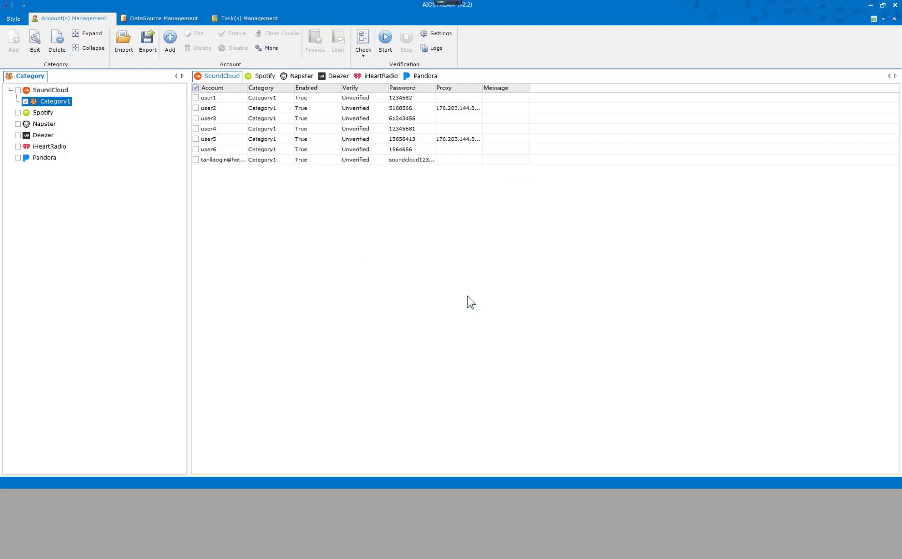
mouse_move(432, 222)
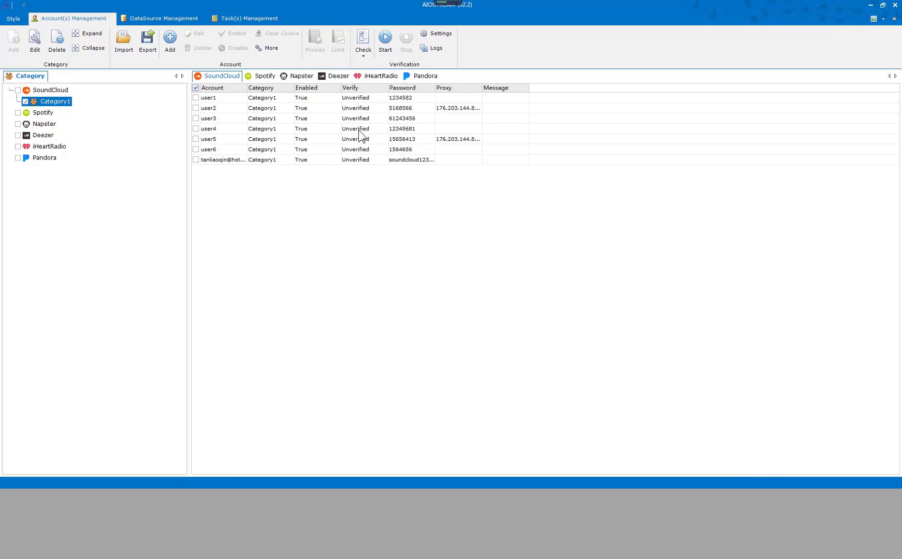
click(208, 128)
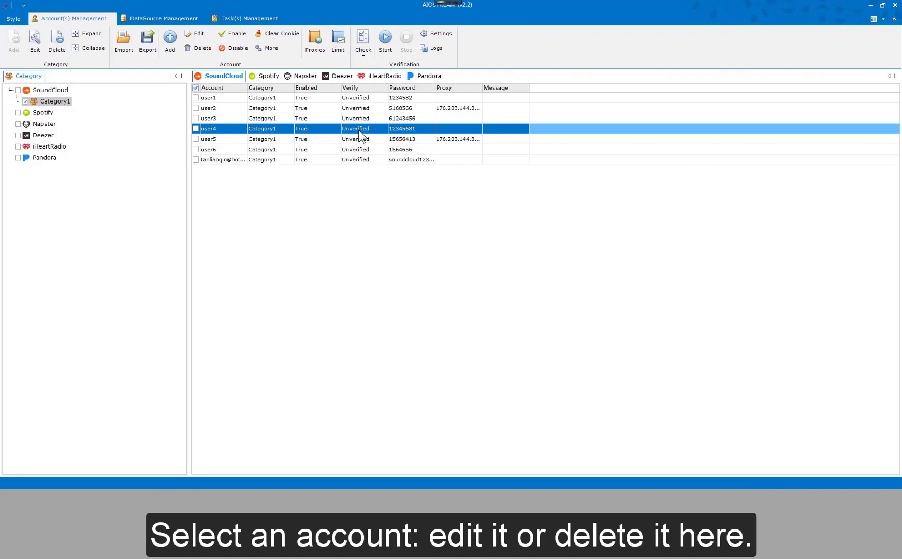
mouse_move(201, 47)
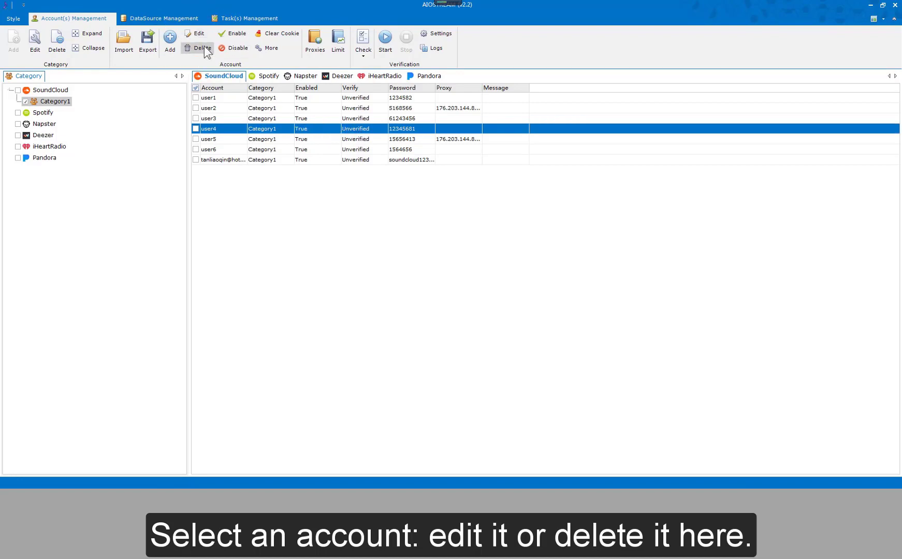
mouse_move(202, 49)
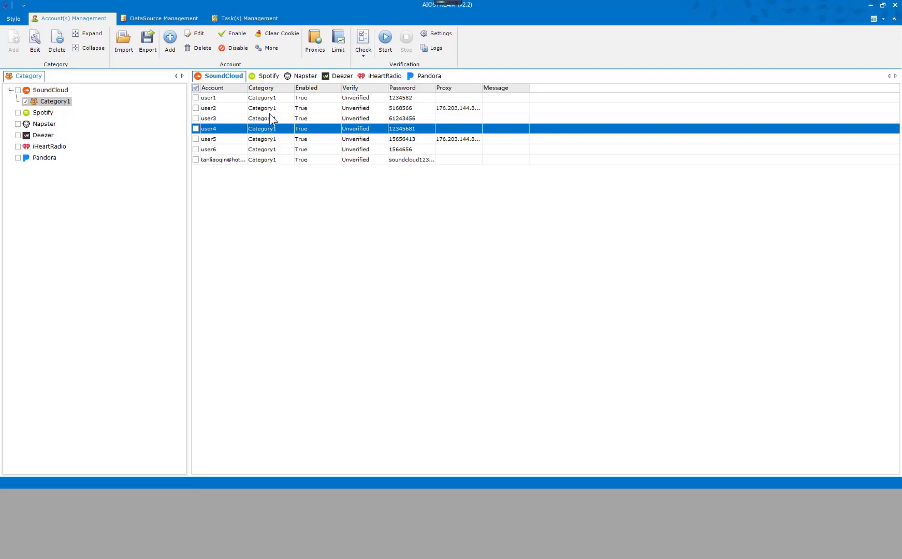
click(209, 139)
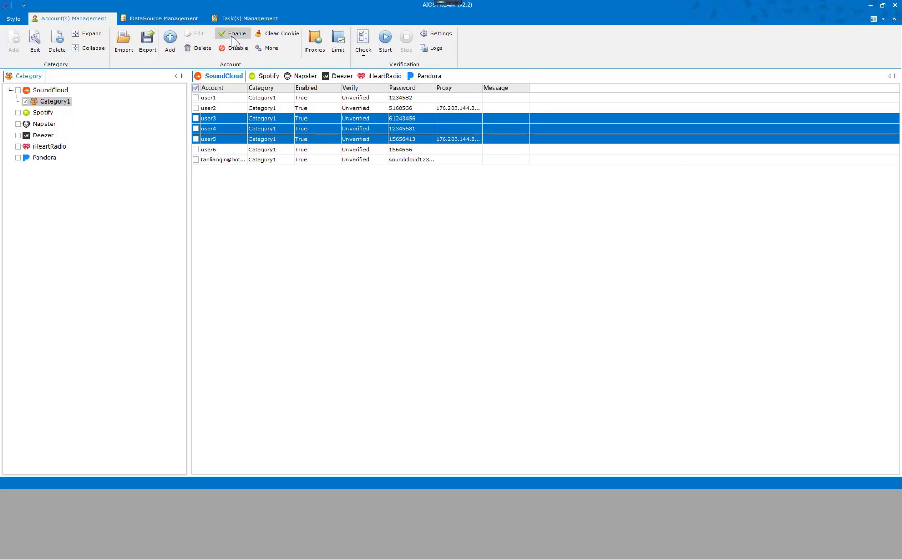
mouse_move(237, 33)
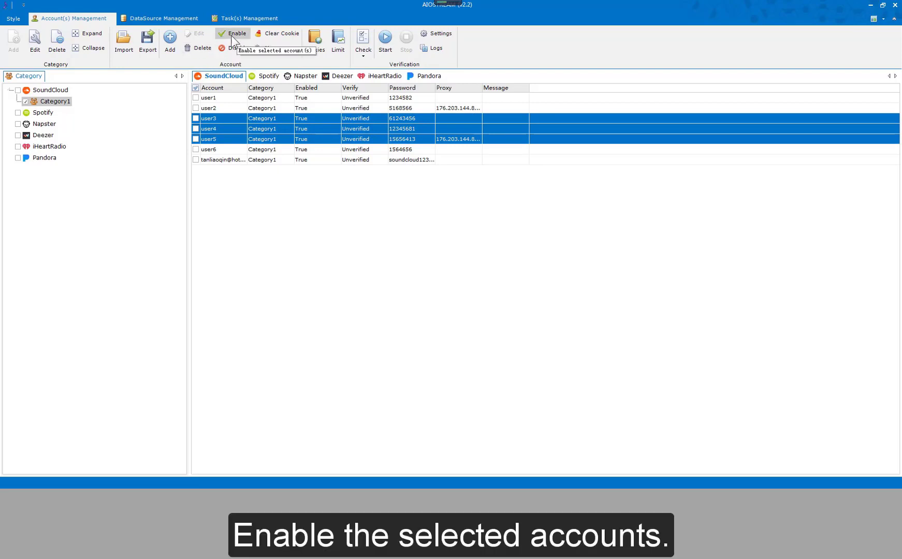
click(237, 33)
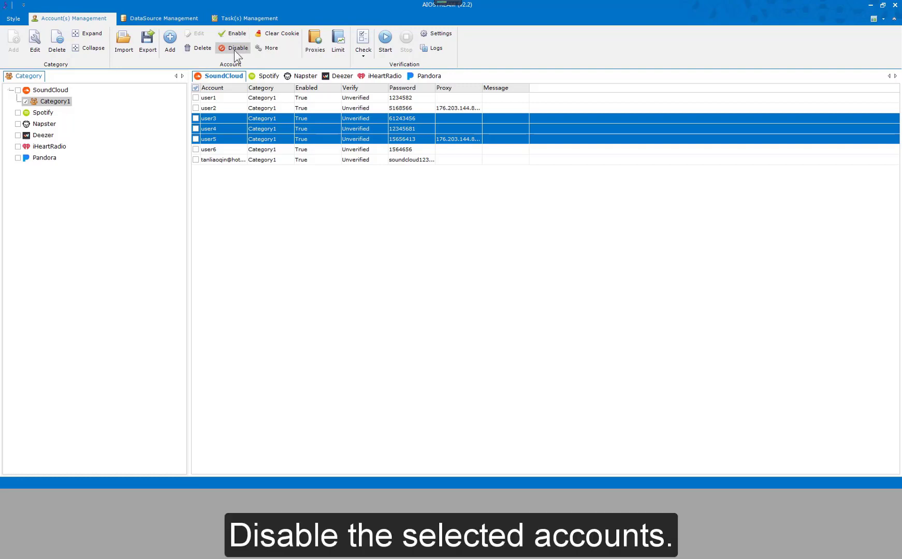
mouse_move(237, 48)
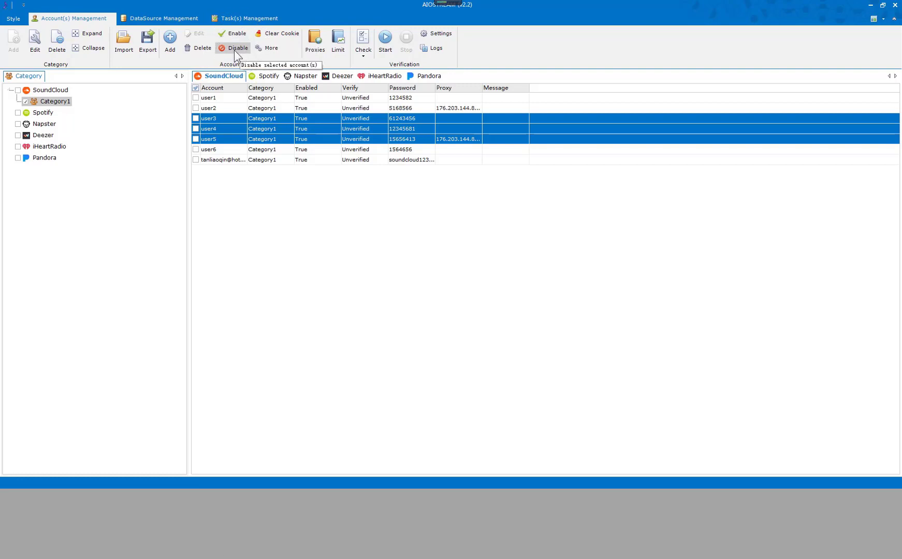
mouse_move(242, 64)
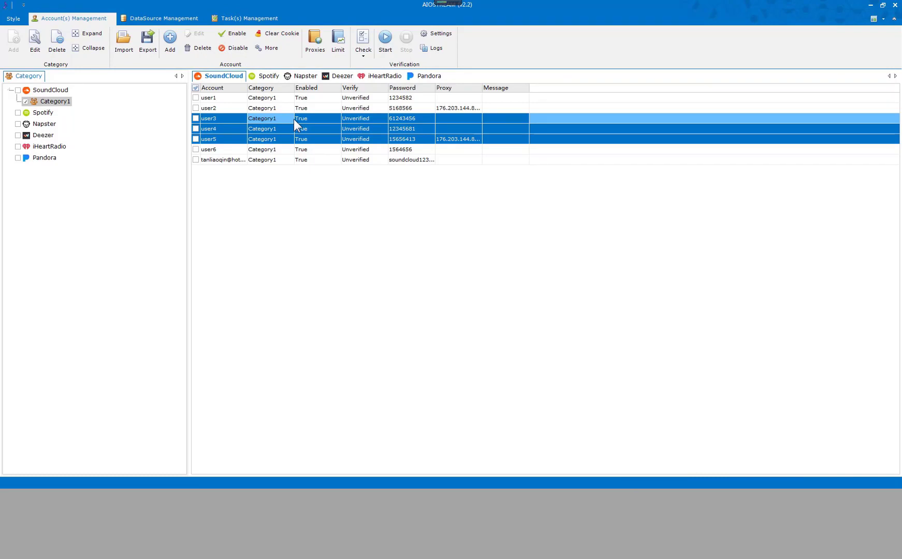
- Check the seventh account and confirm verification with 1 thread, auto-disable failed accounts, debug window
click(222, 160)
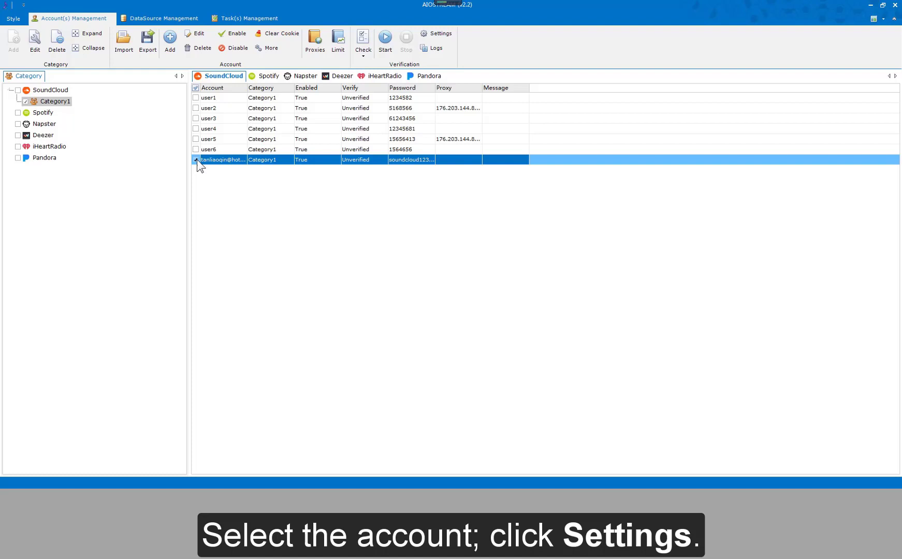
click(440, 33)
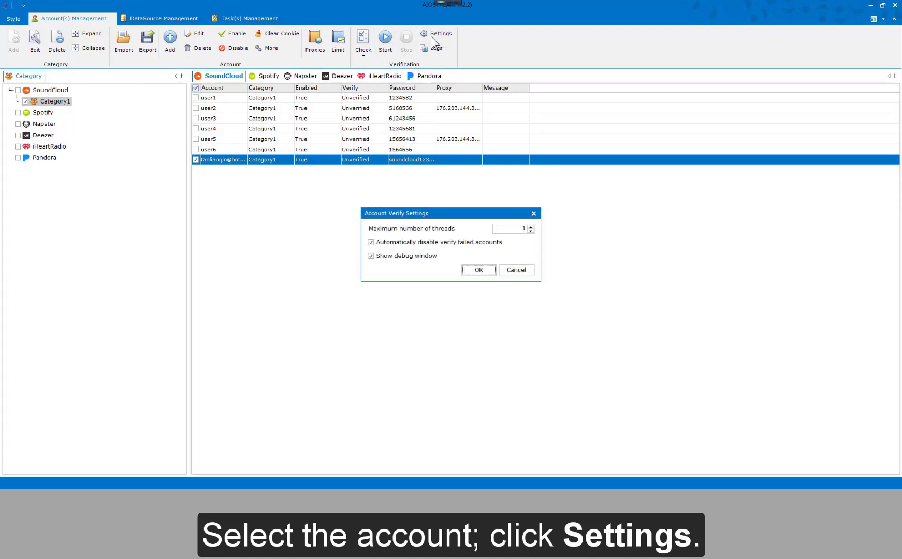
mouse_move(504, 232)
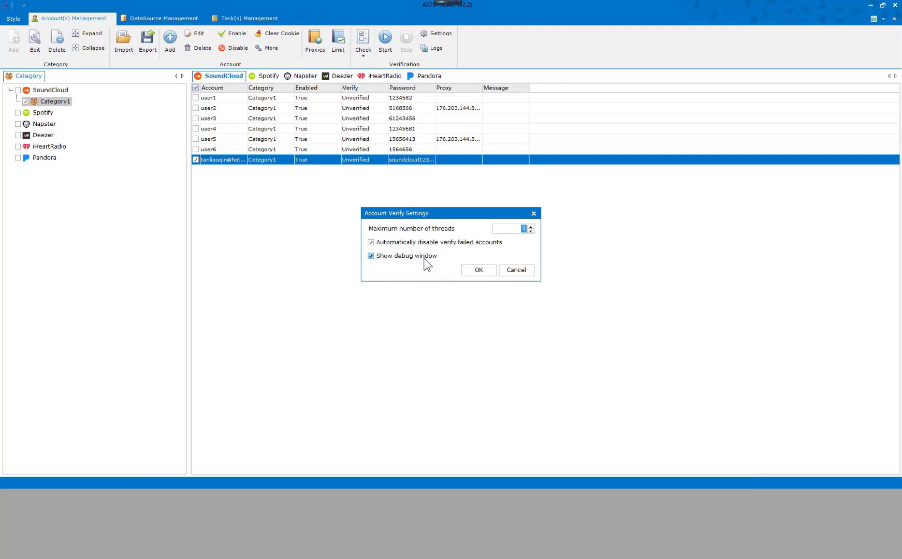
click(478, 270)
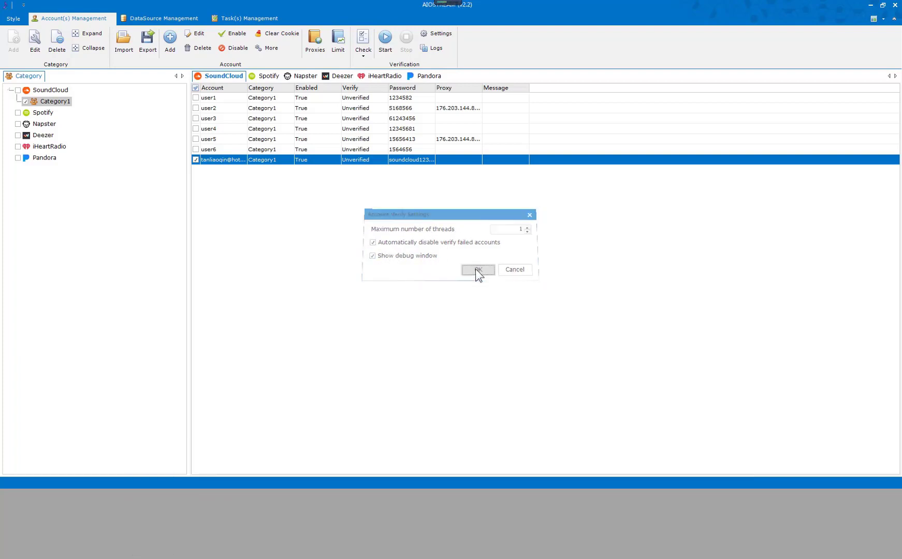
click(477, 270)
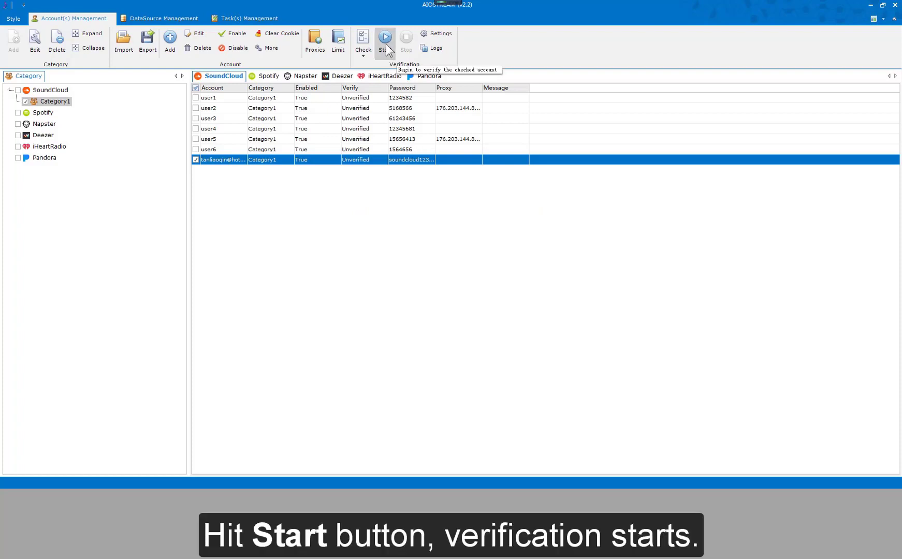
- Start verifying the seventh account, widen the Message column, then stop so it reads cancelled
click(384, 40)
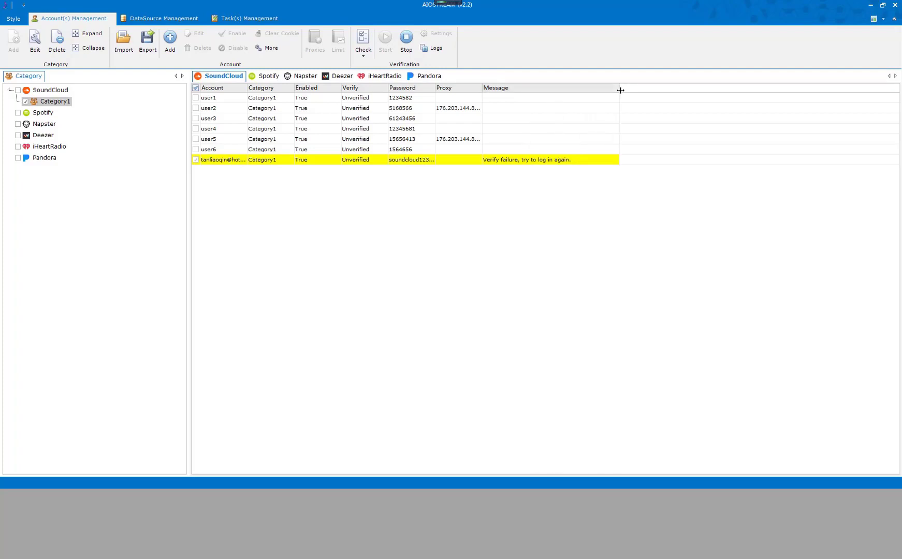
click(363, 40)
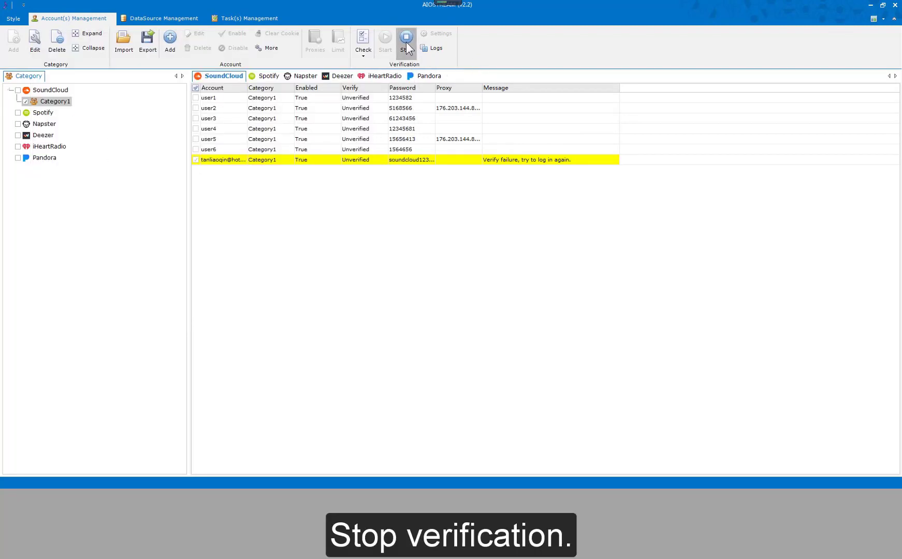
click(406, 40)
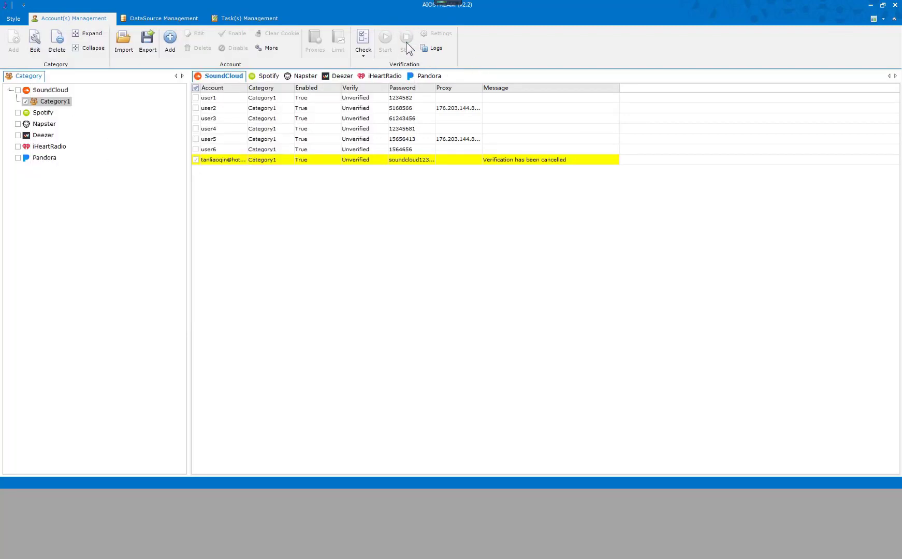